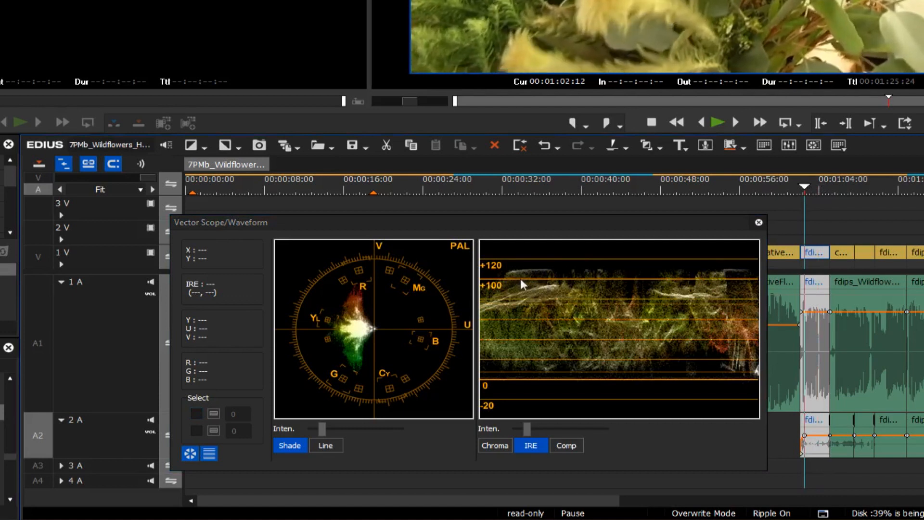
mouse_move(580, 281)
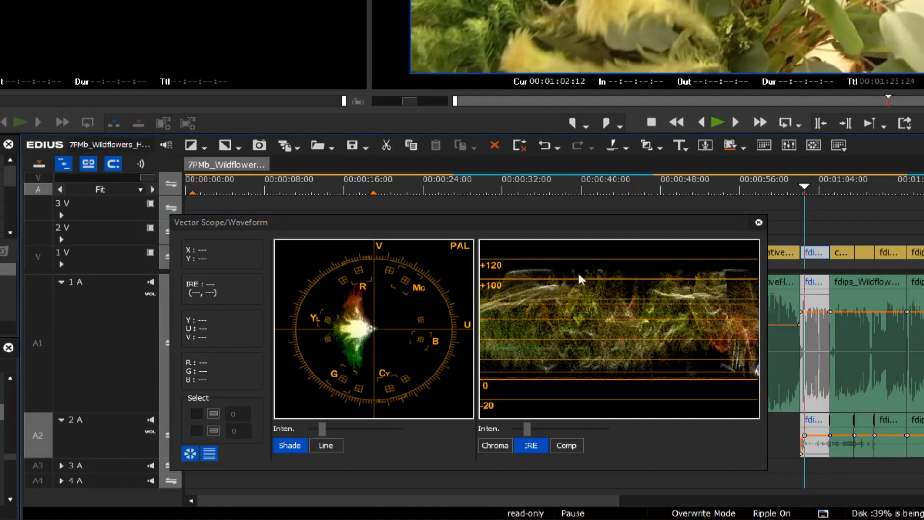
mouse_move(608, 285)
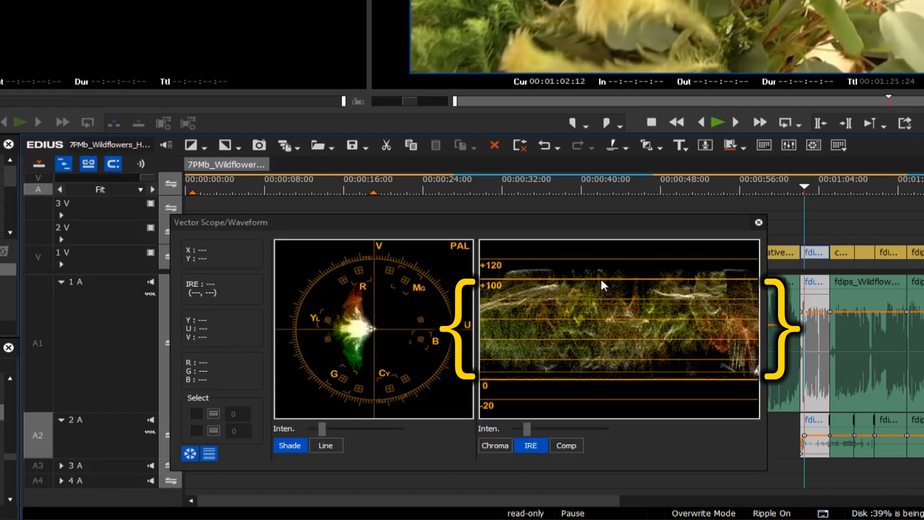
mouse_move(617, 275)
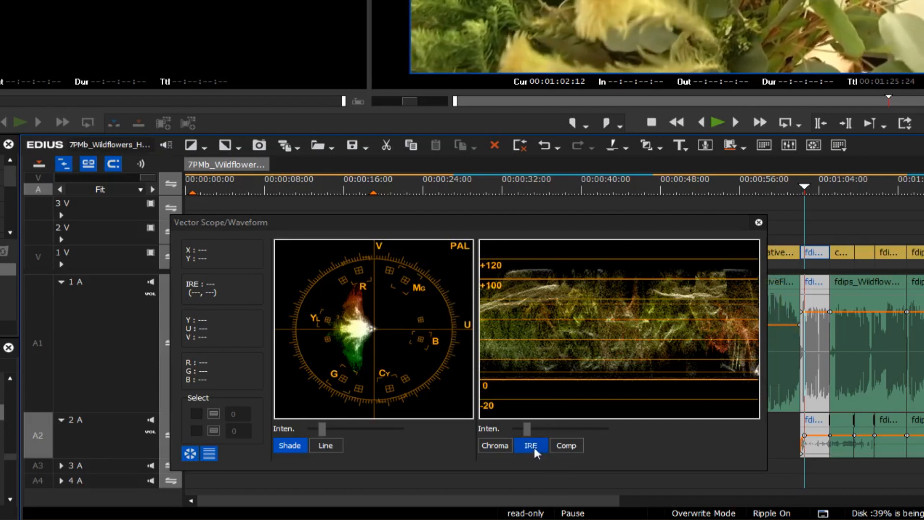
- View the waveform as composite signal, then return it to IRE levels
click(565, 445)
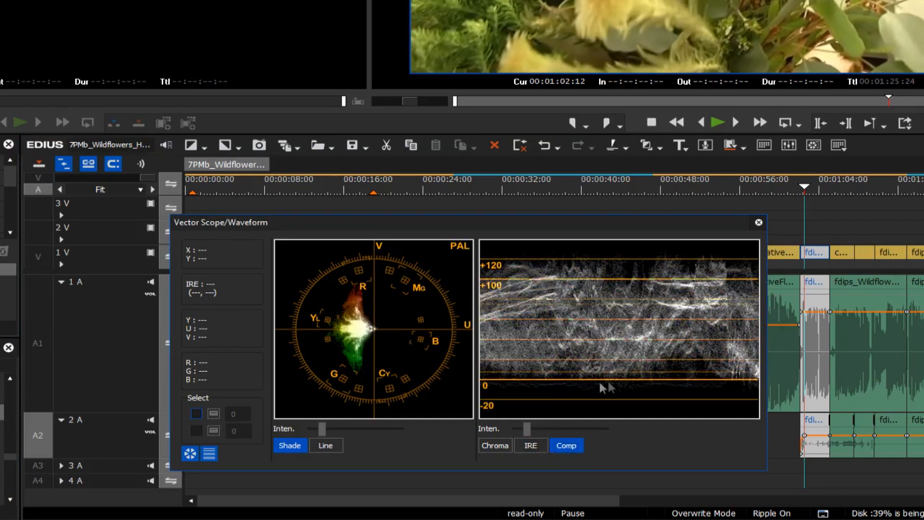
mouse_move(539, 448)
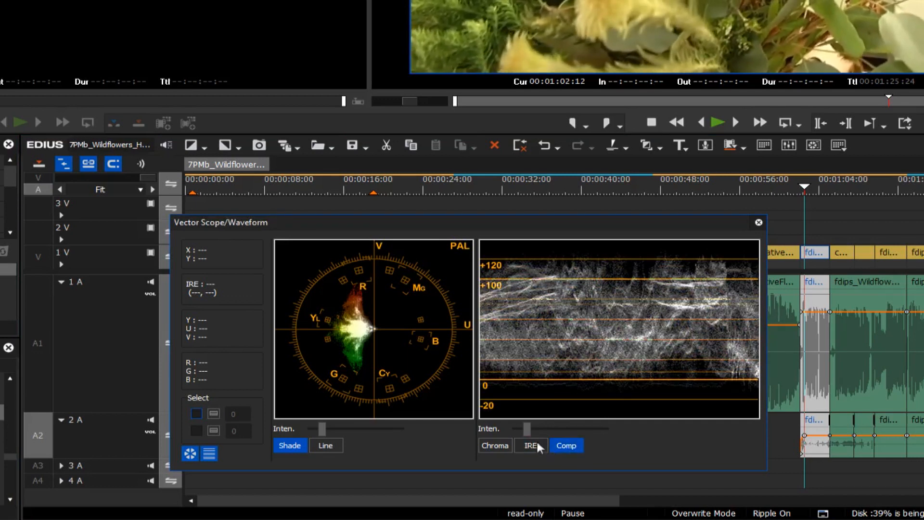
click(529, 445)
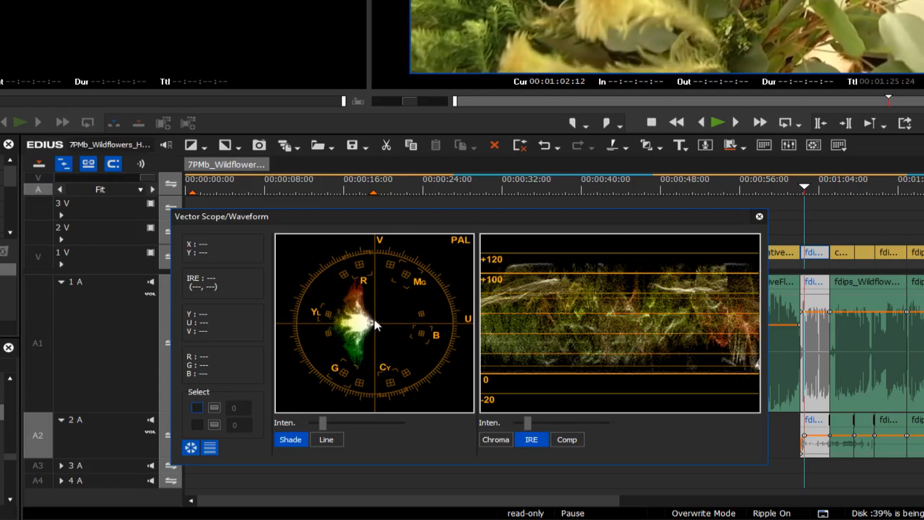
mouse_move(346, 355)
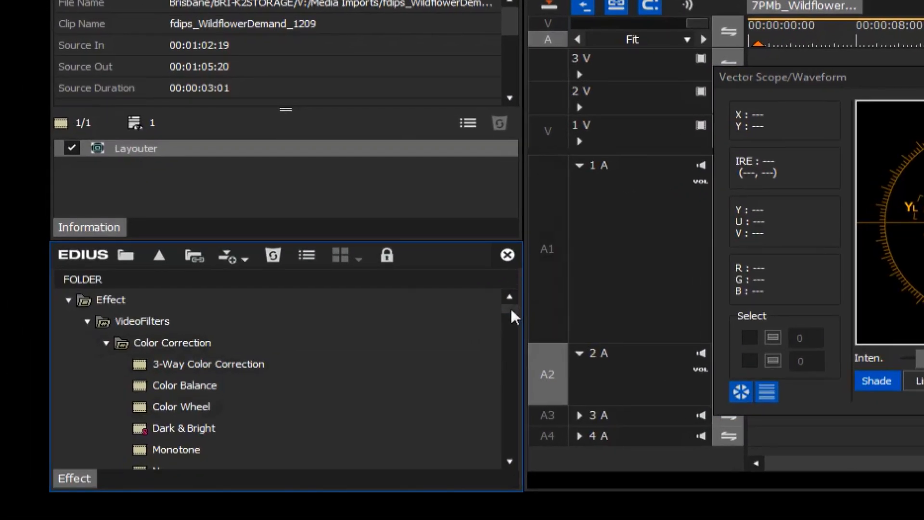
- Expand the Broadcast Safe by Dave folder and pick the 20% Exposure Reduction preset
scroll(down, 3)
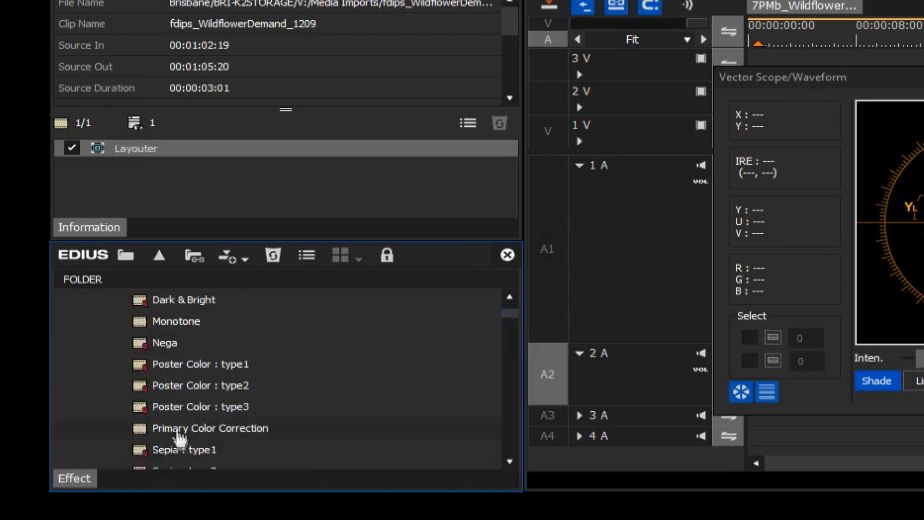
click(210, 427)
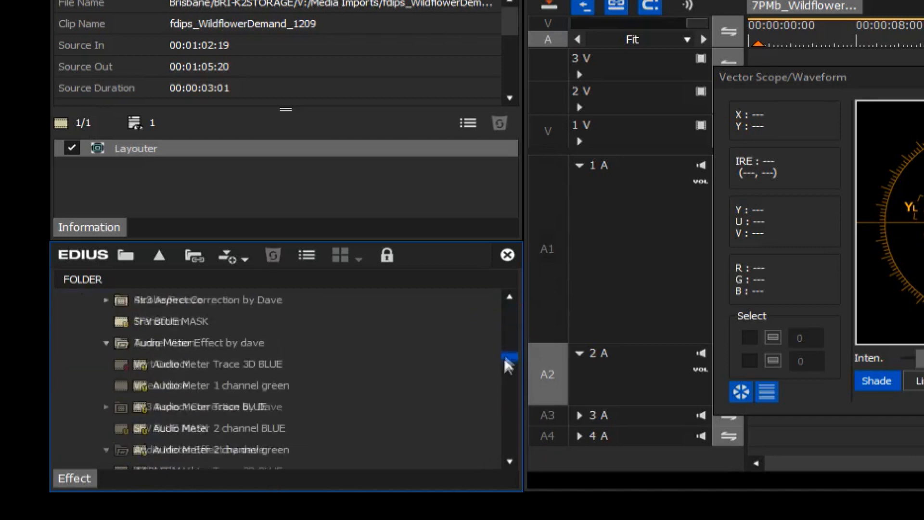
scroll(down, 3)
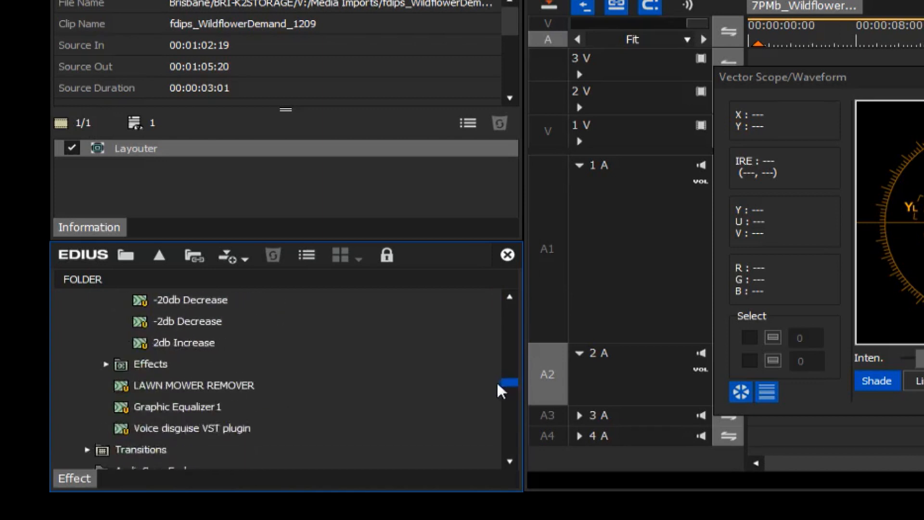
scroll(down, 3)
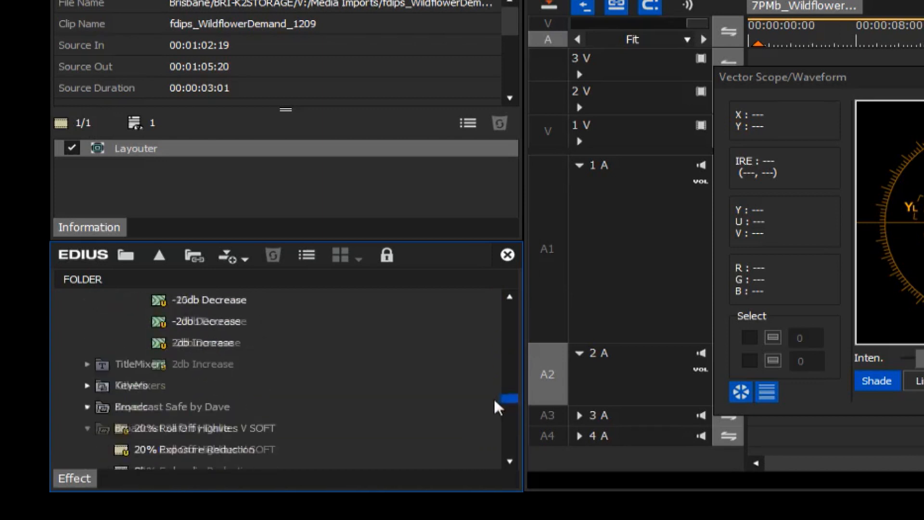
scroll(up, 3)
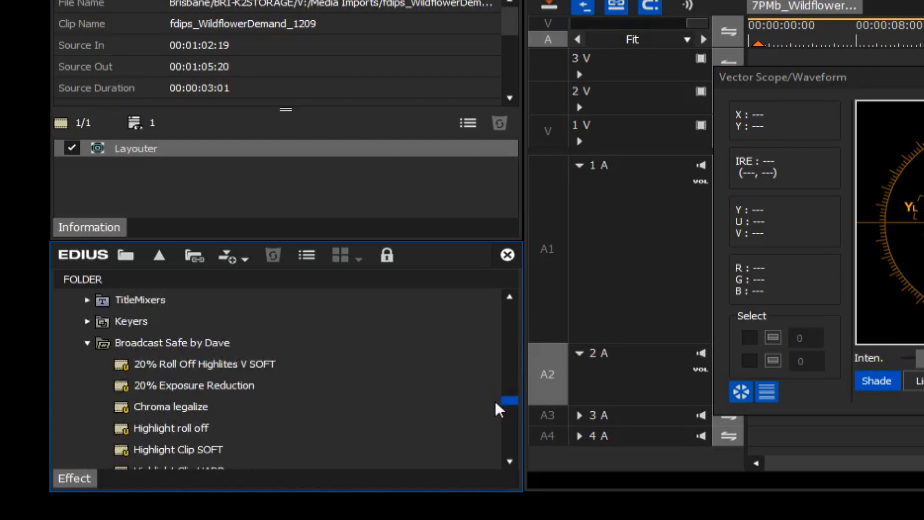
scroll(down, 3)
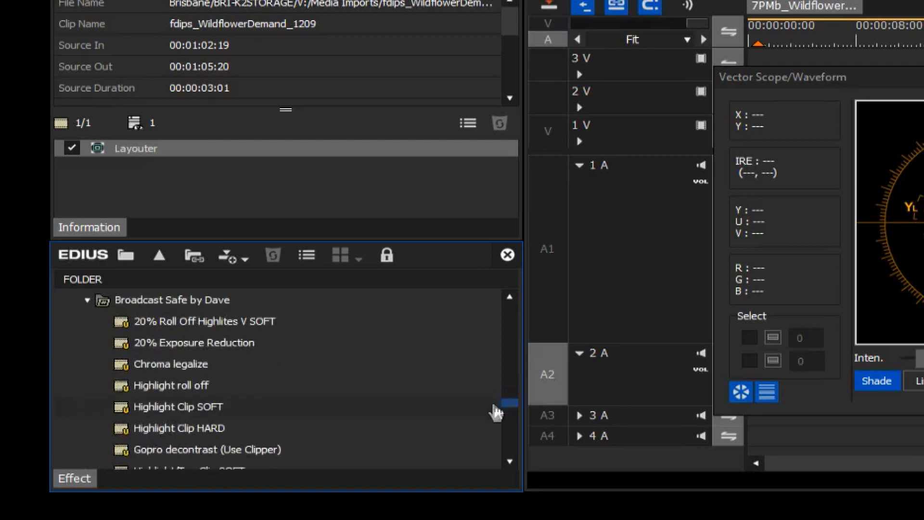
mouse_move(306, 356)
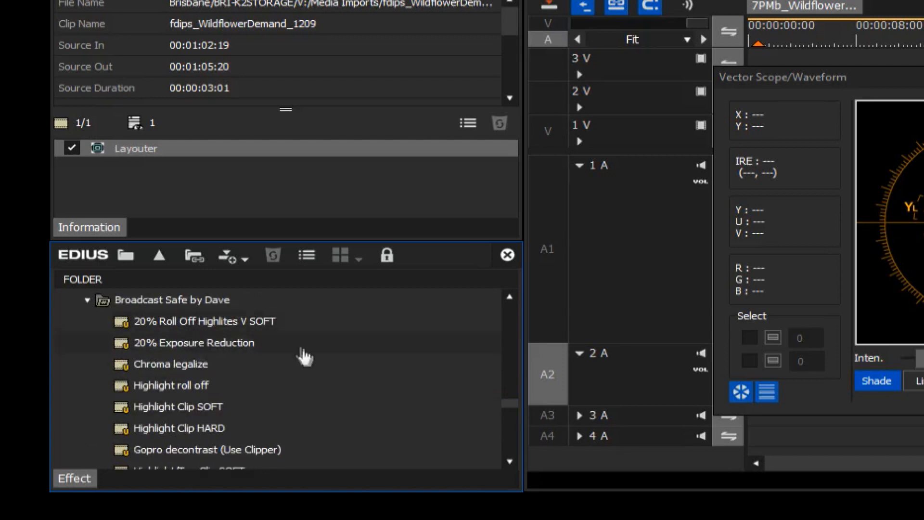
mouse_move(244, 347)
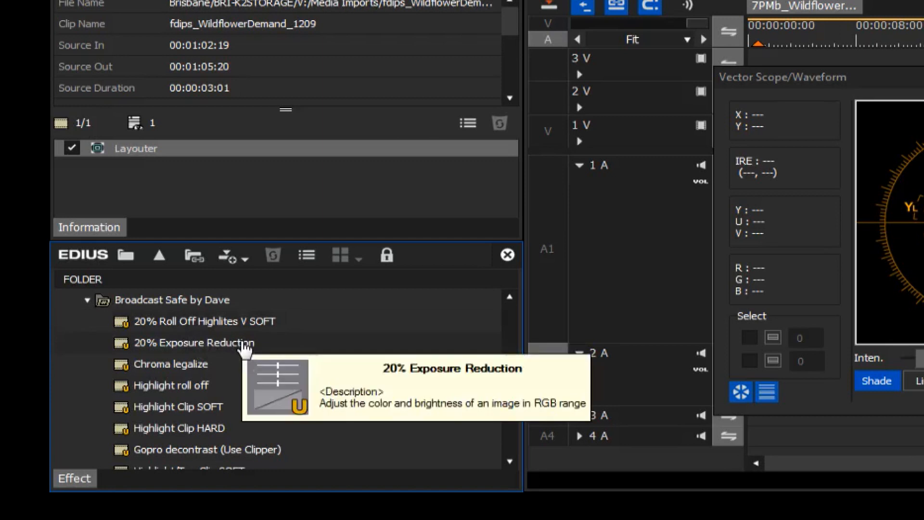
click(172, 300)
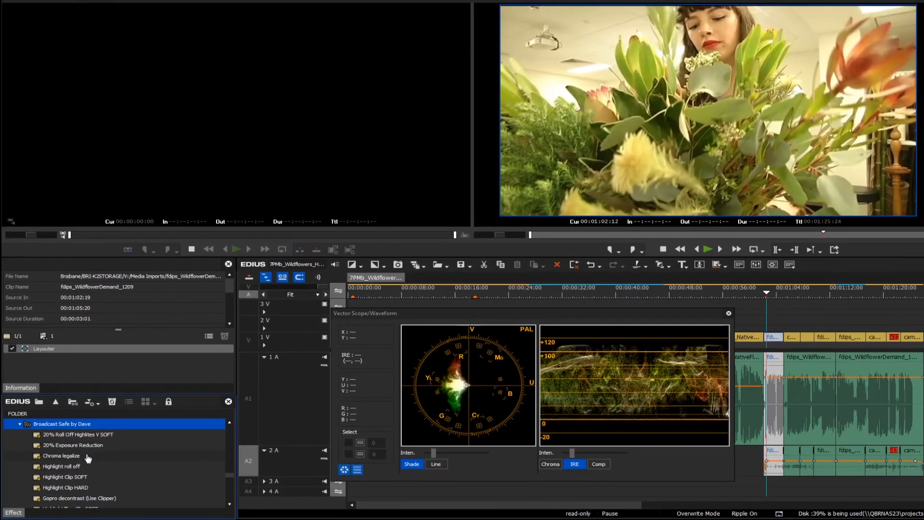
- Apply the 20% Exposure Reduction preset to the wildflower clip and select its Primary Color Correction filter
click(70, 447)
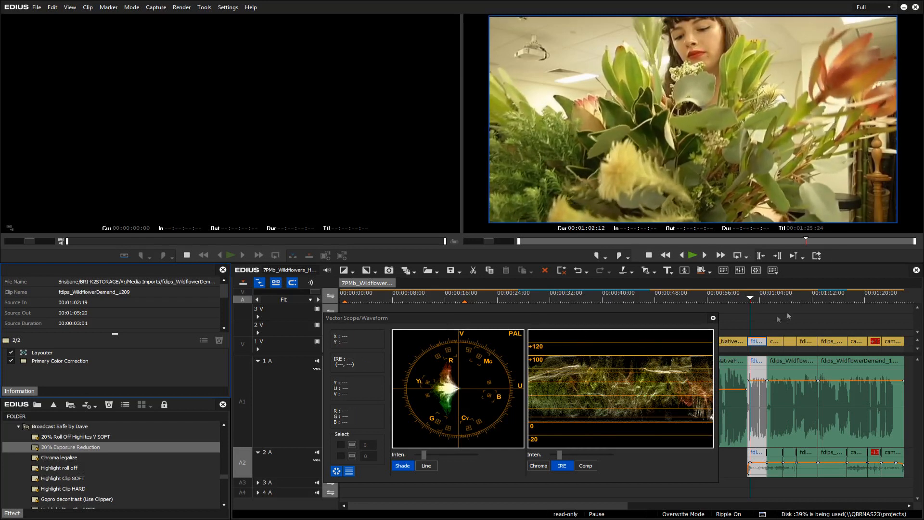
mouse_move(755, 303)
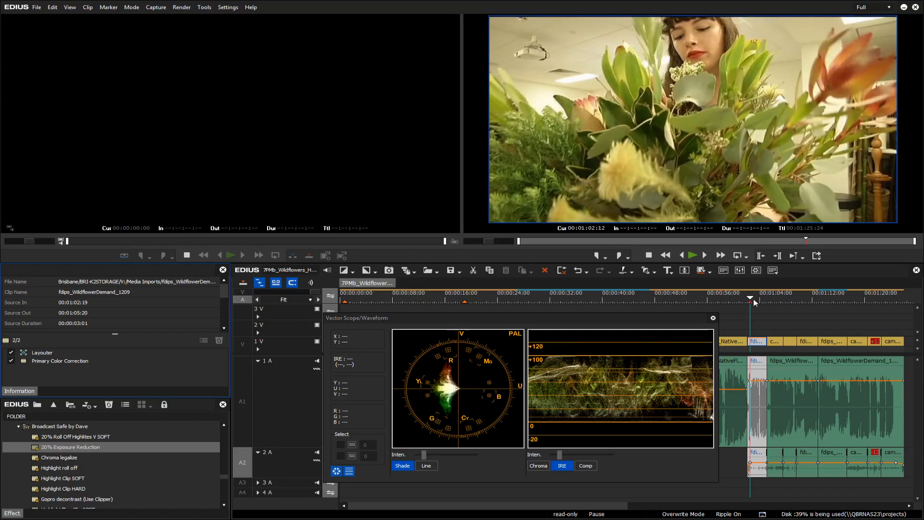
click(760, 298)
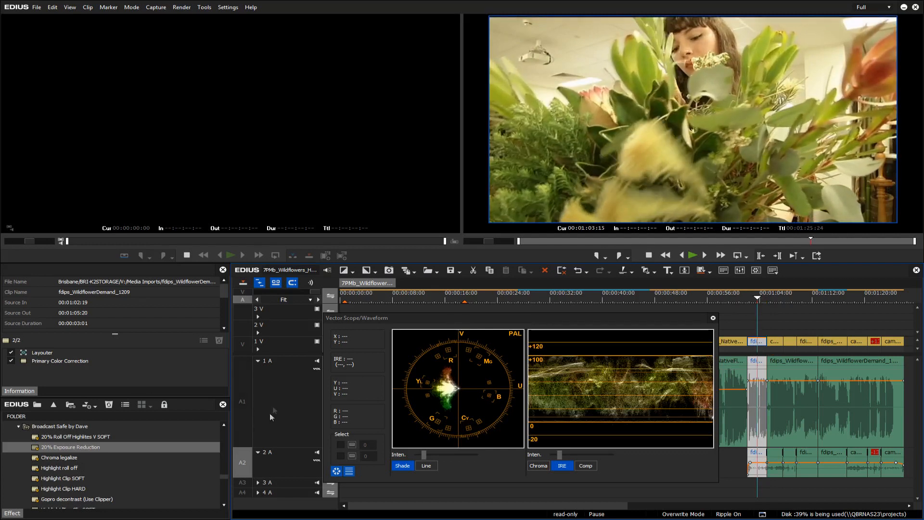
click(60, 360)
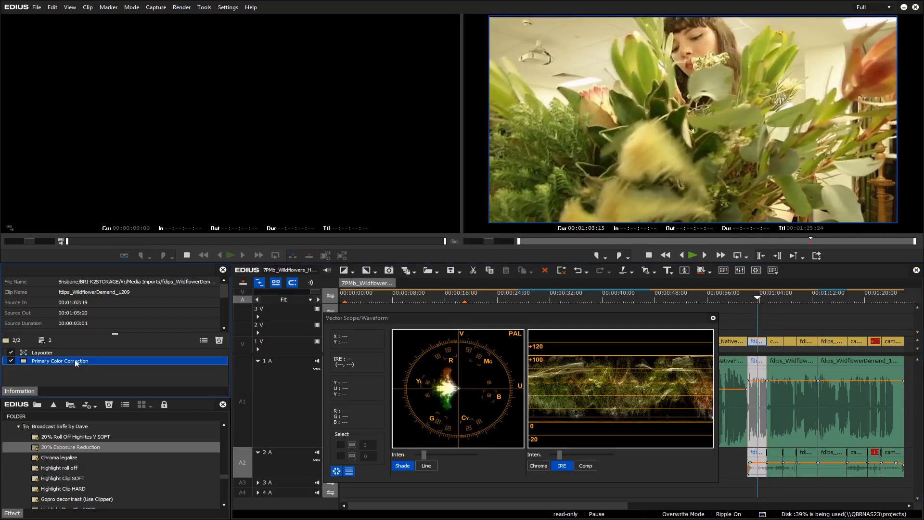
- Open the Primary Color Correction settings showing Exposure at -7
double_click(59, 360)
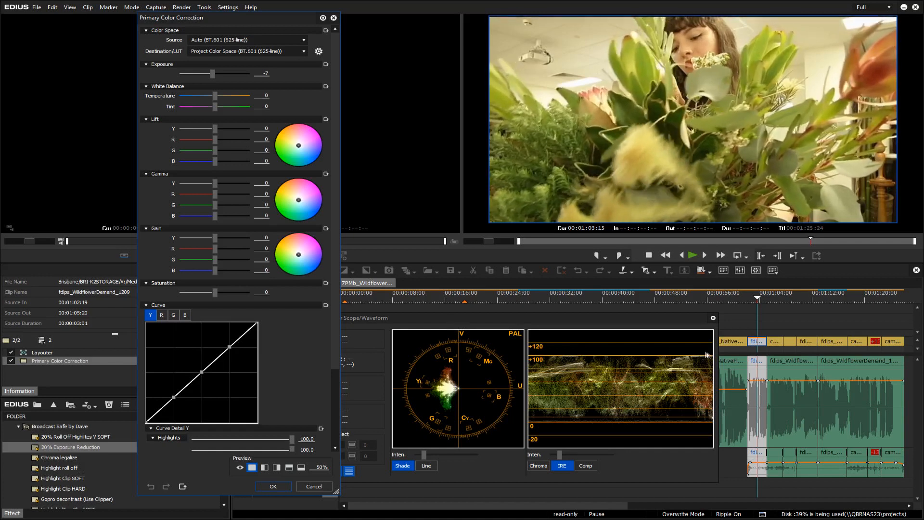
mouse_move(550, 360)
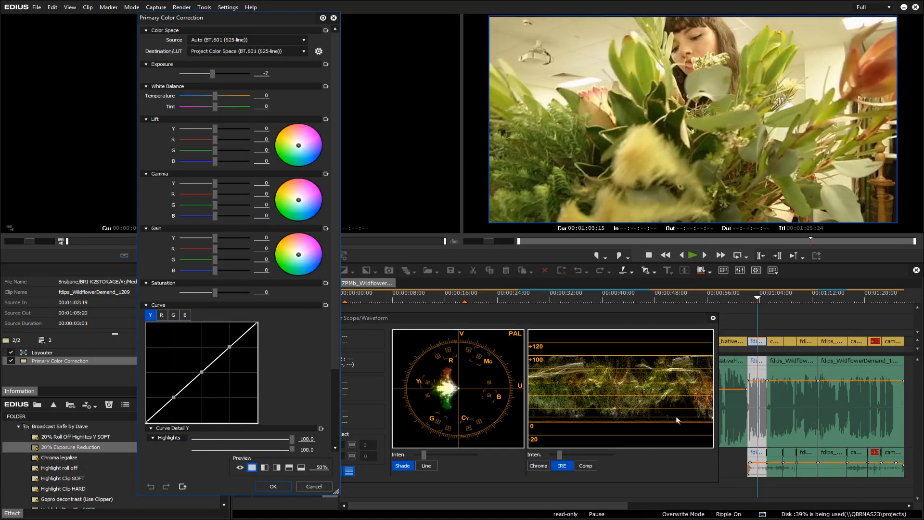
mouse_move(553, 366)
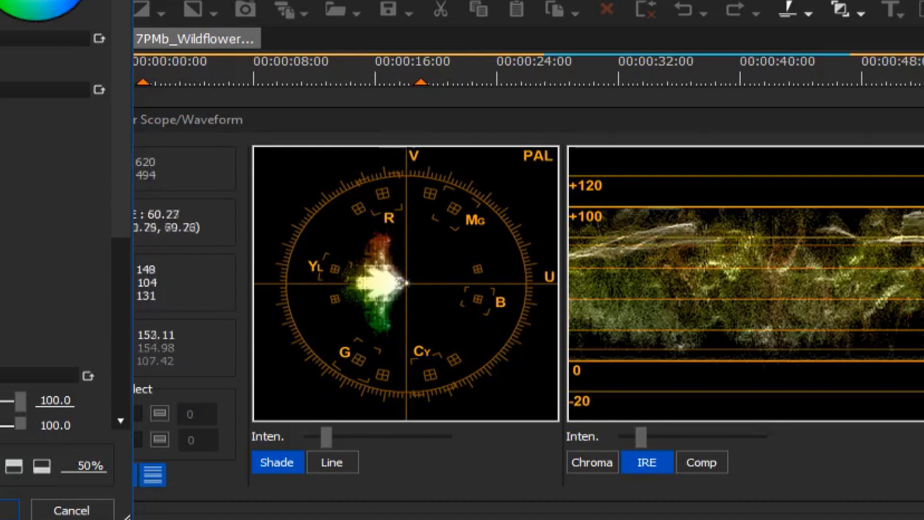
mouse_move(397, 274)
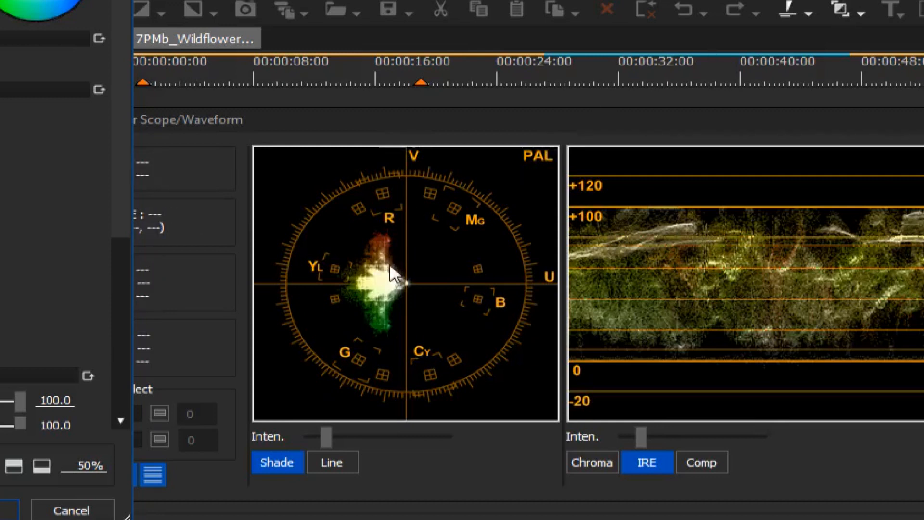
mouse_move(320, 280)
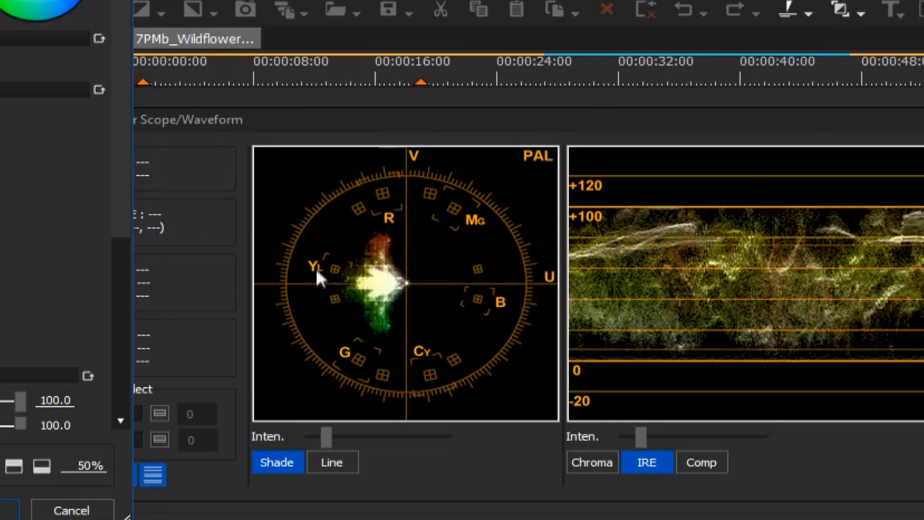
mouse_move(330, 283)
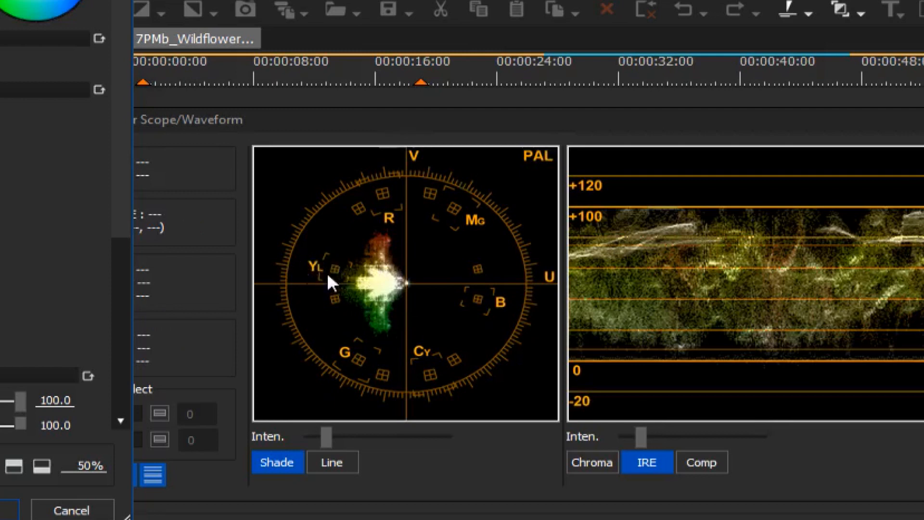
mouse_move(363, 289)
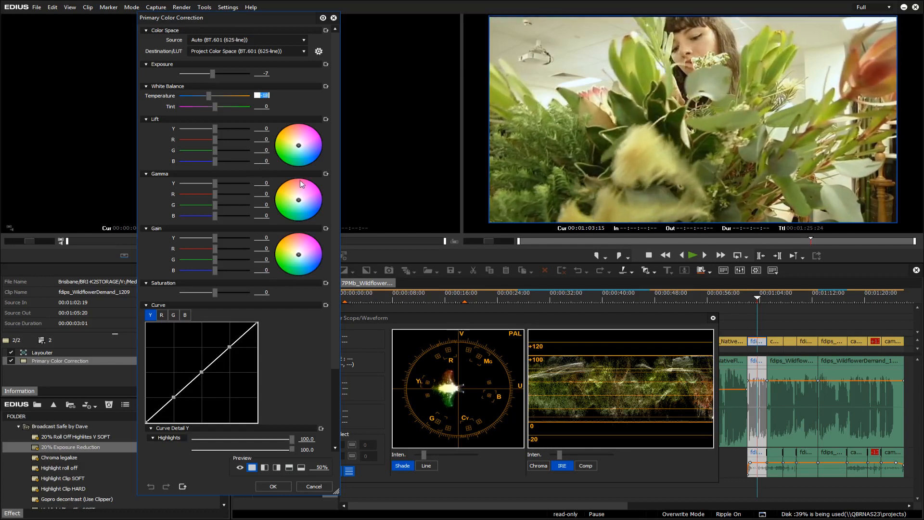
mouse_move(462, 403)
text(-17)
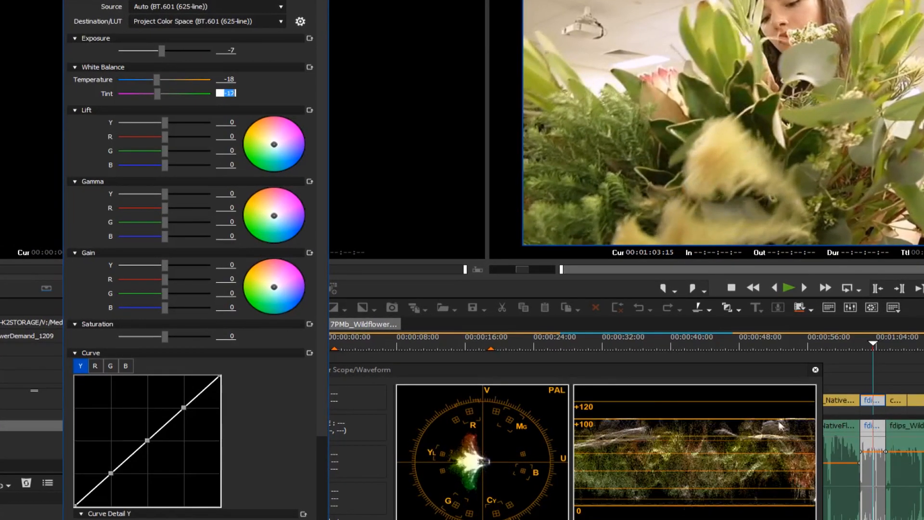
mouse_move(623, 430)
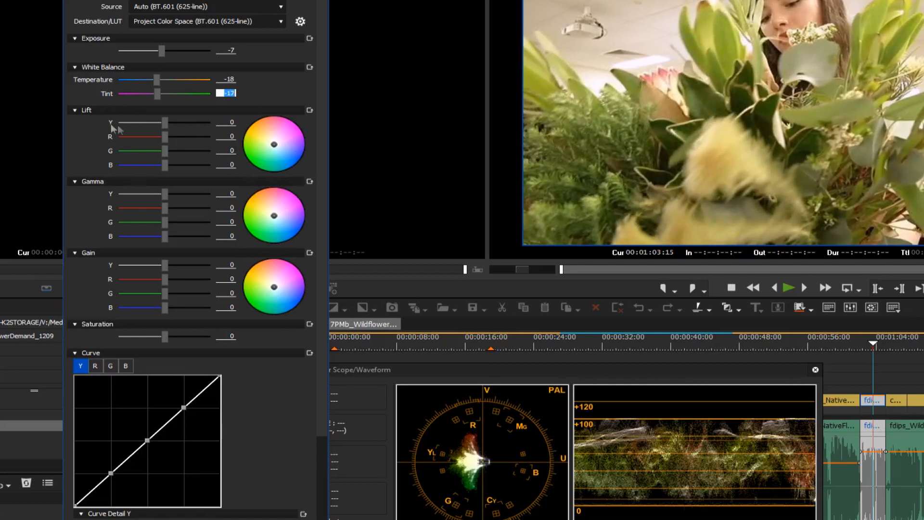
- Expand the Lift controls and raise Lift Y to about 13 to brighten the shadows
click(74, 110)
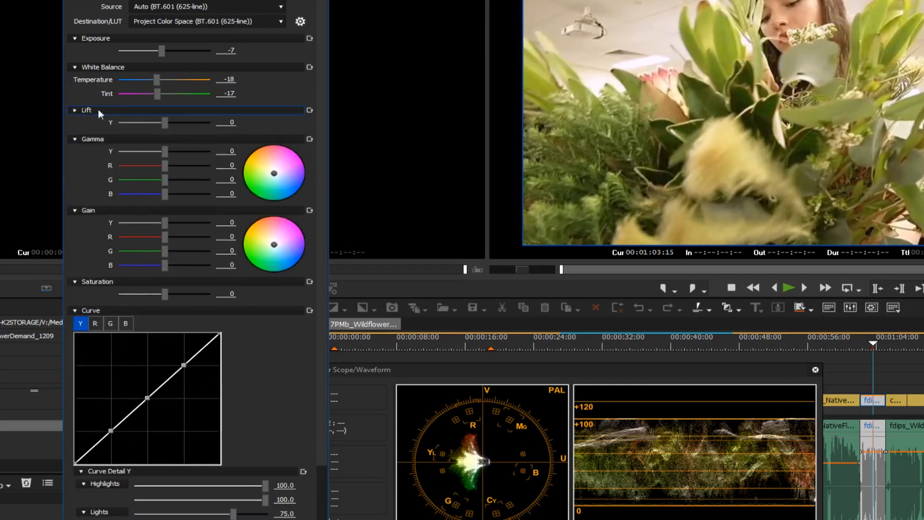
click(75, 110)
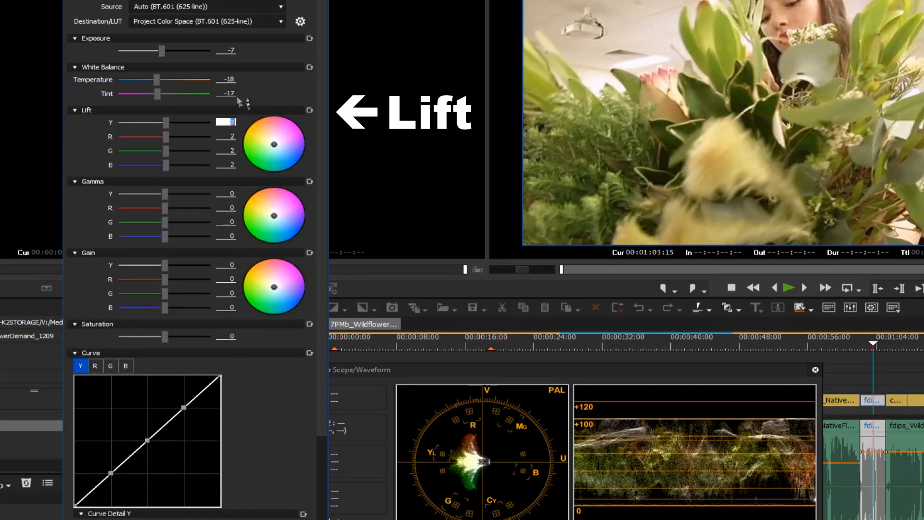
drag(164, 122, 173, 123)
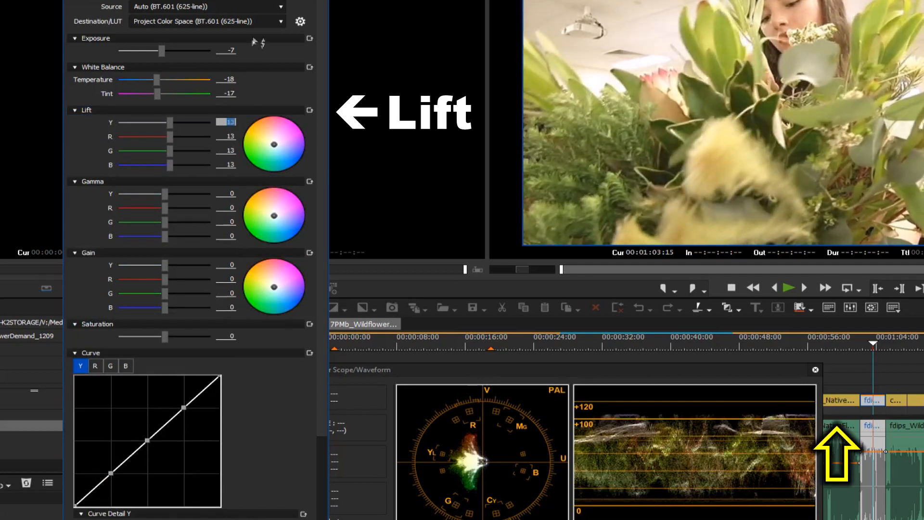
drag(170, 122, 177, 122)
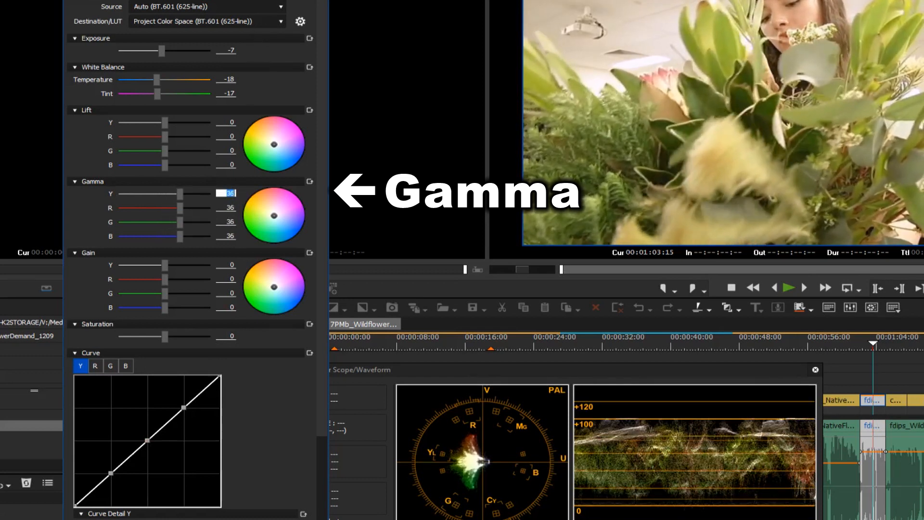
- Raise Gamma Y to about 40 to brighten the midtones of the close-up
drag(174, 194, 150, 194)
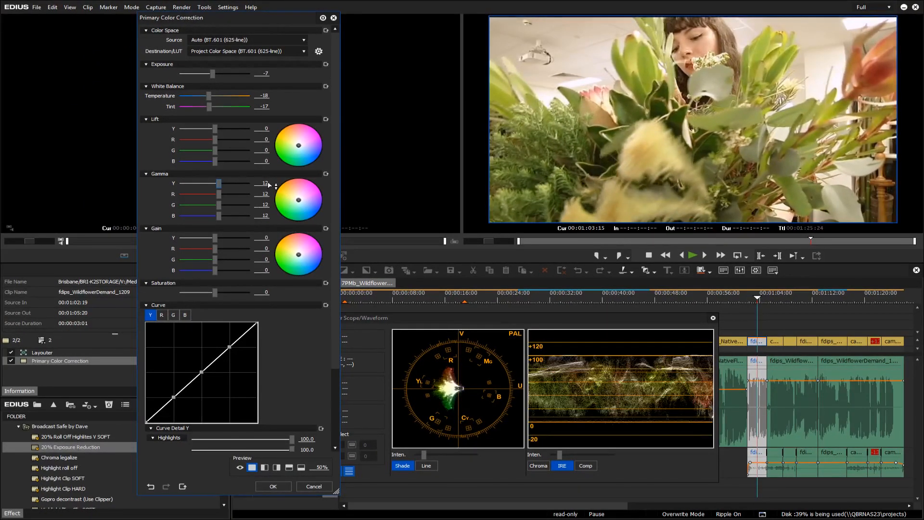
drag(220, 183, 225, 183)
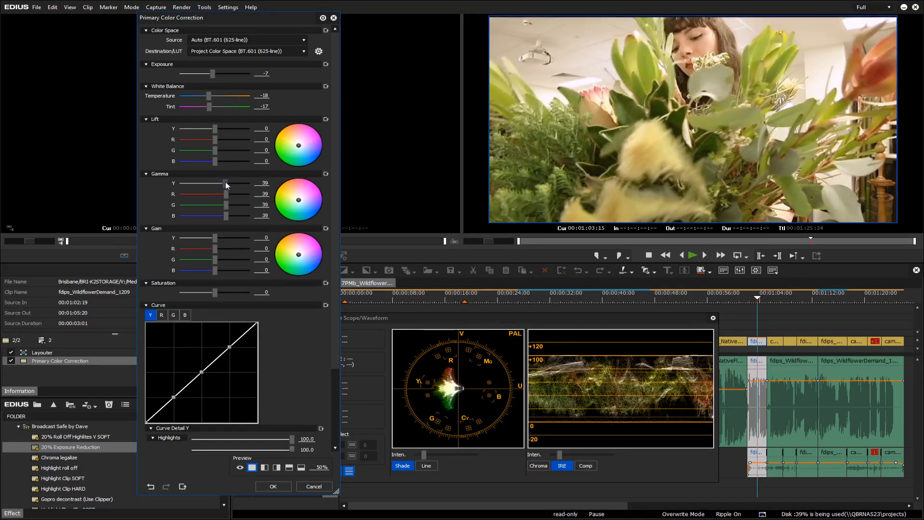
drag(223, 183, 225, 183)
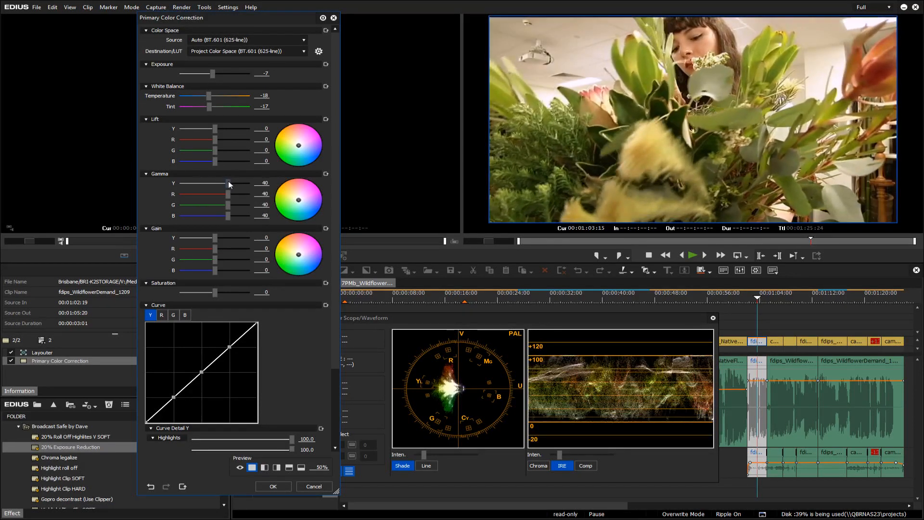
drag(230, 183, 225, 183)
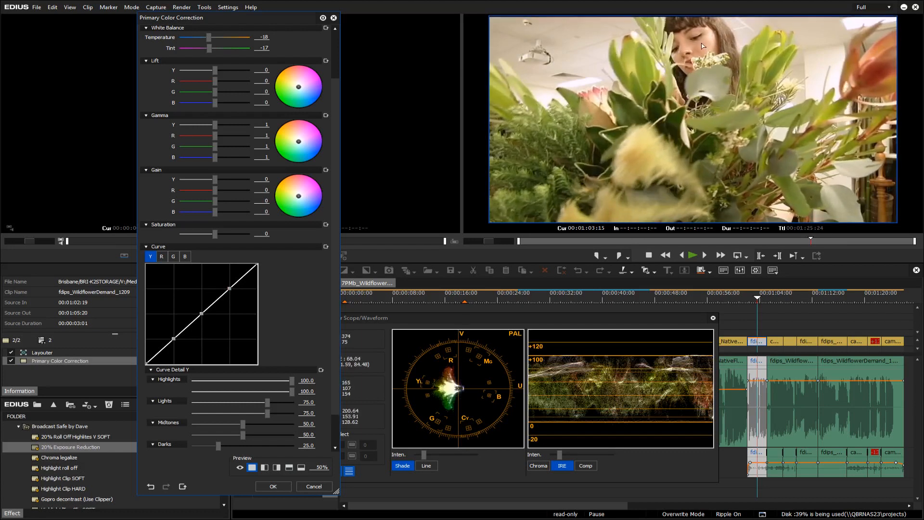
mouse_move(741, 120)
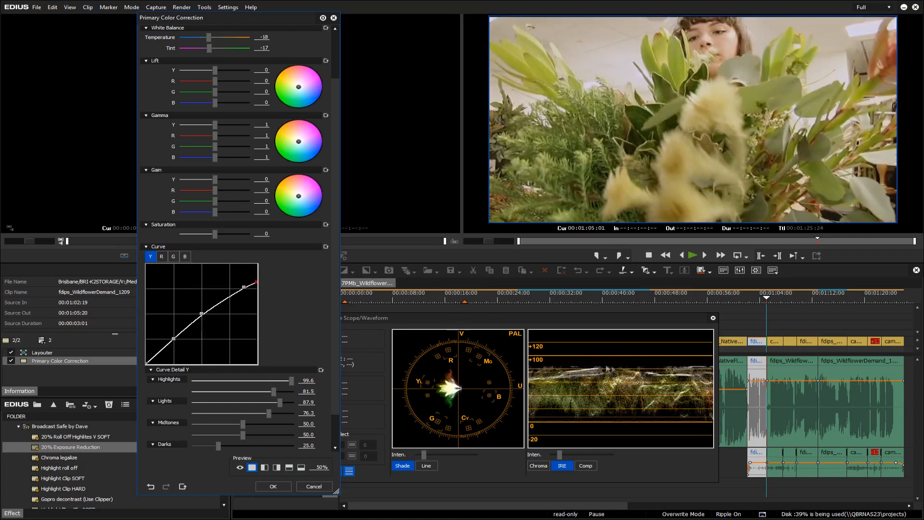
mouse_move(300, 283)
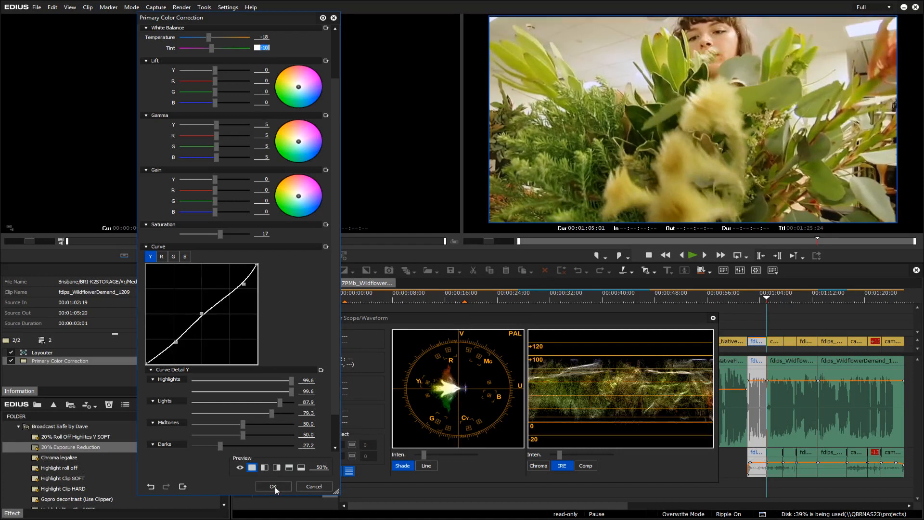
- Accept the colour correction on the flower close-up with OK
click(273, 487)
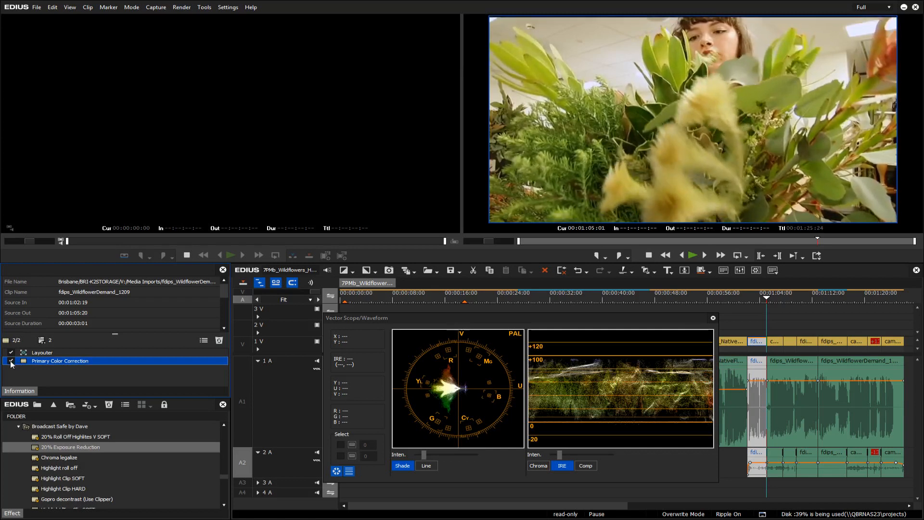
- Toggle the correction off and on for a before/after, then jump to the wide workshop shot
click(9, 360)
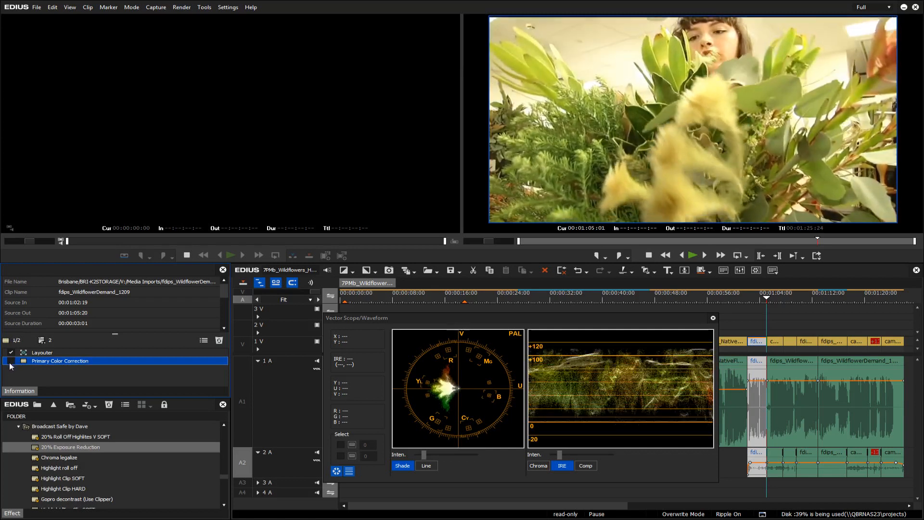
click(11, 360)
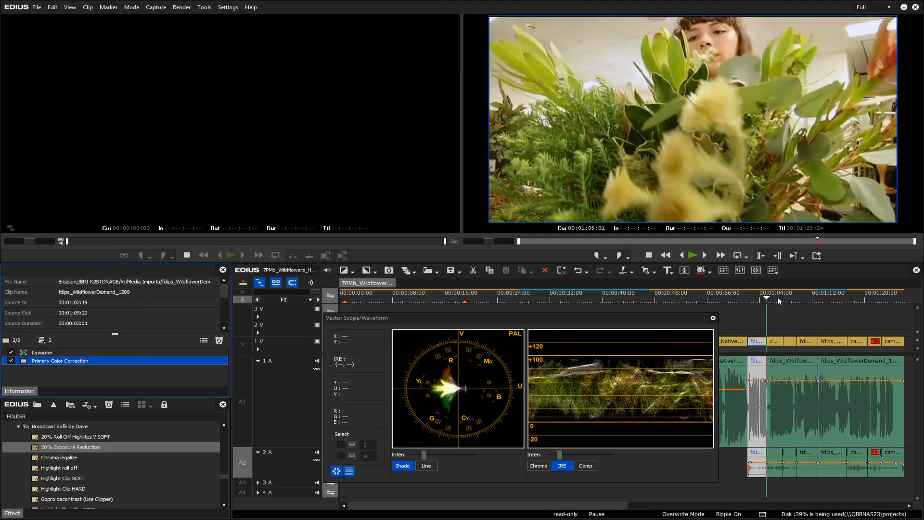
click(773, 298)
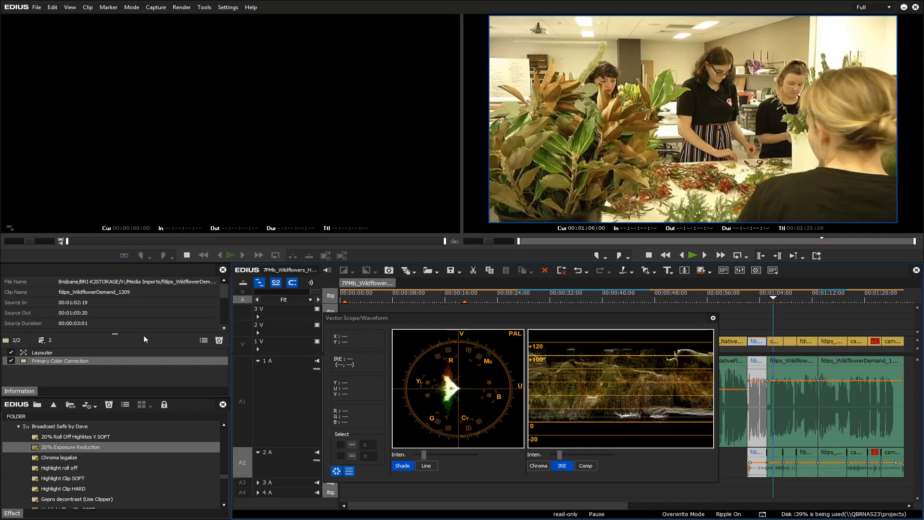
mouse_move(757, 345)
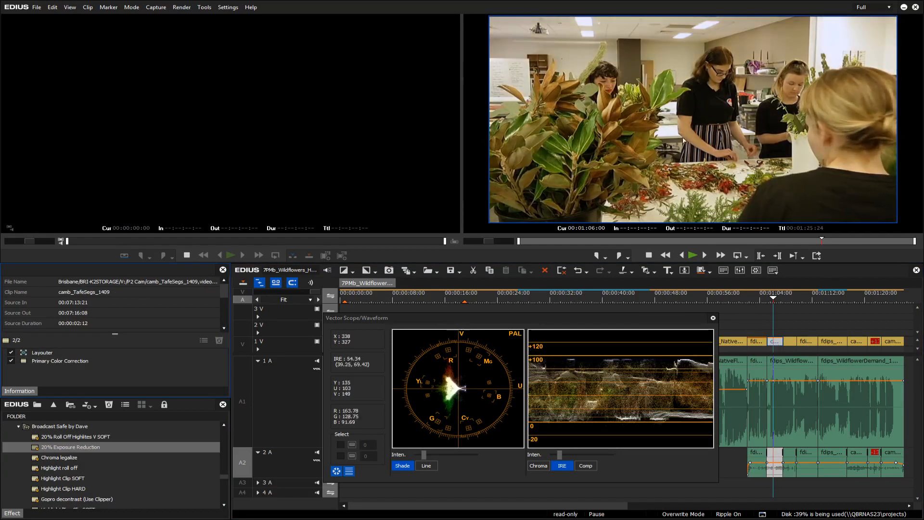
mouse_move(762, 352)
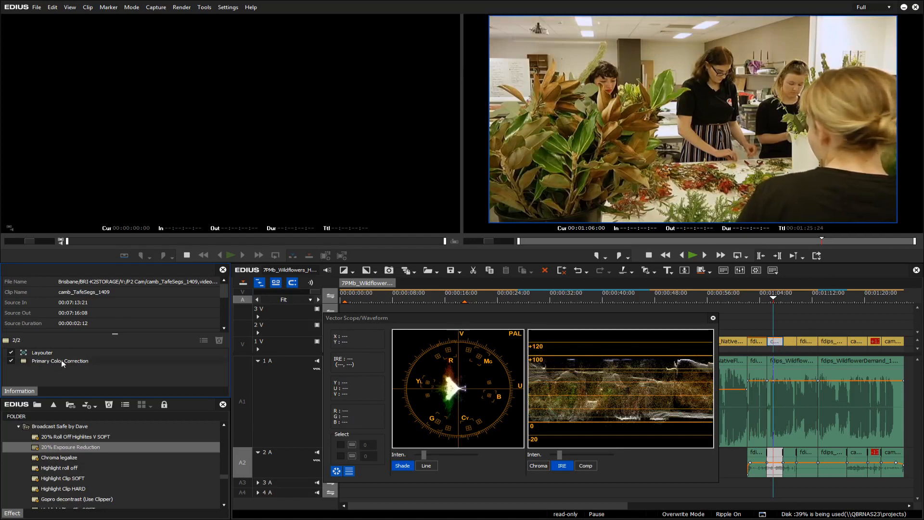
- Grade the wide shot with gamma 42 and saturation 17, then accept it
double_click(60, 360)
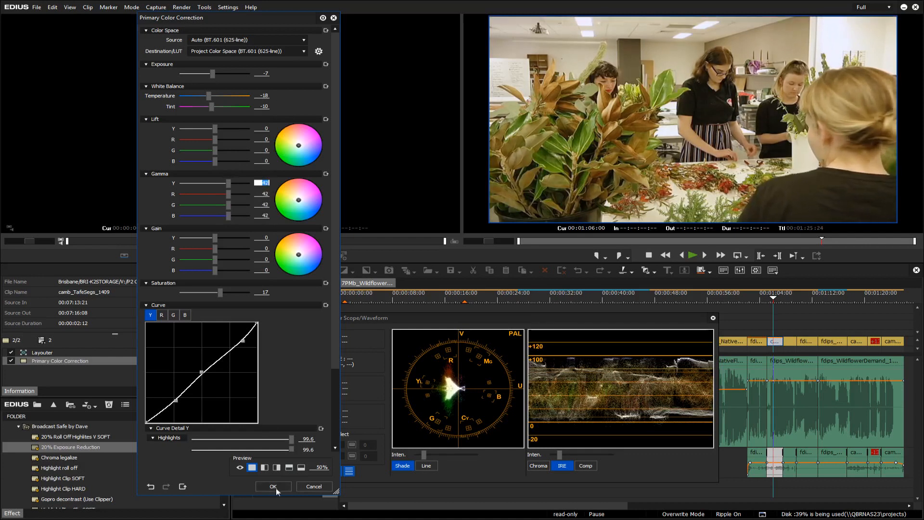
click(273, 487)
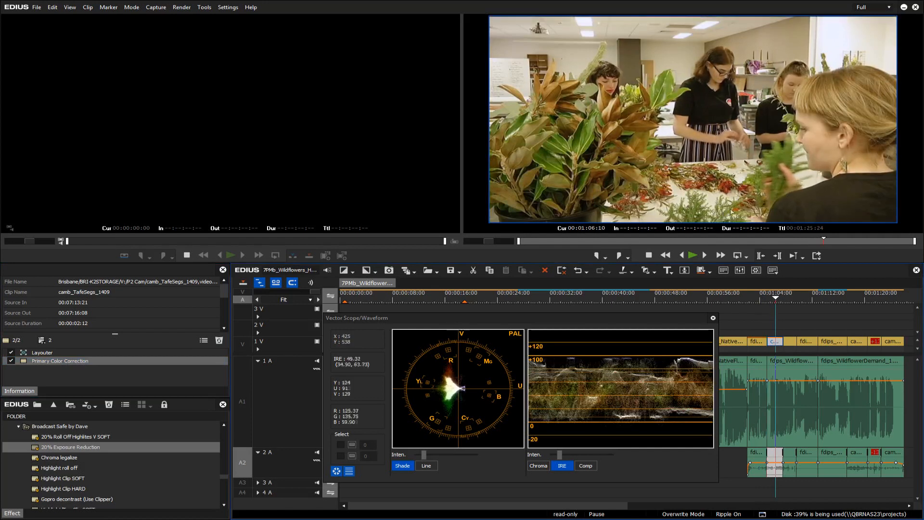
mouse_move(99, 72)
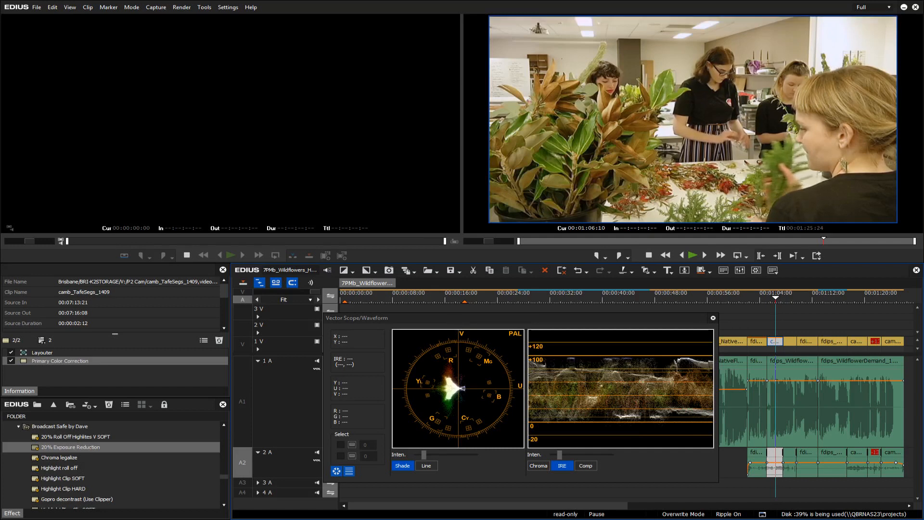
mouse_move(247, 99)
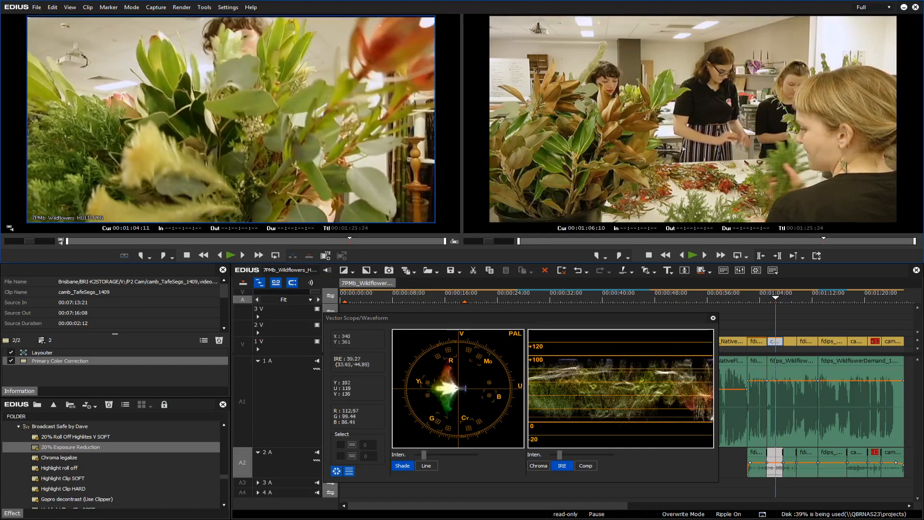
mouse_move(788, 302)
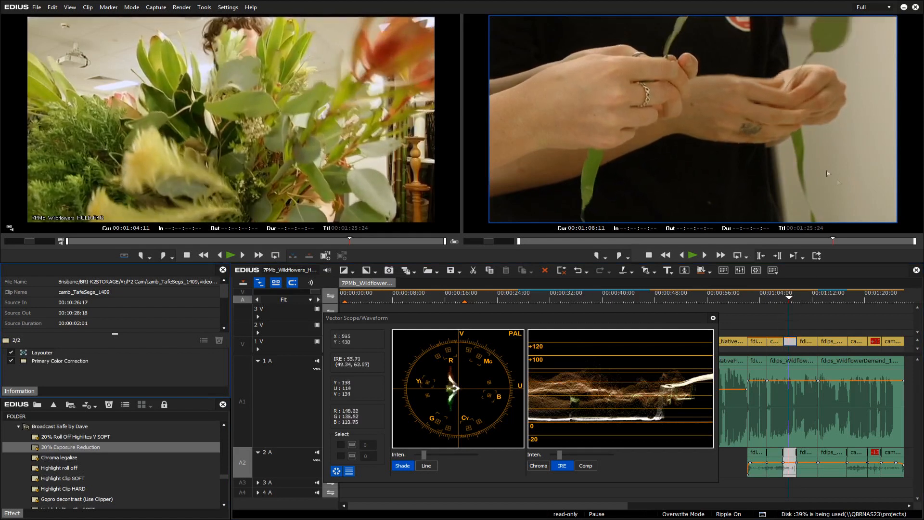
mouse_move(752, 282)
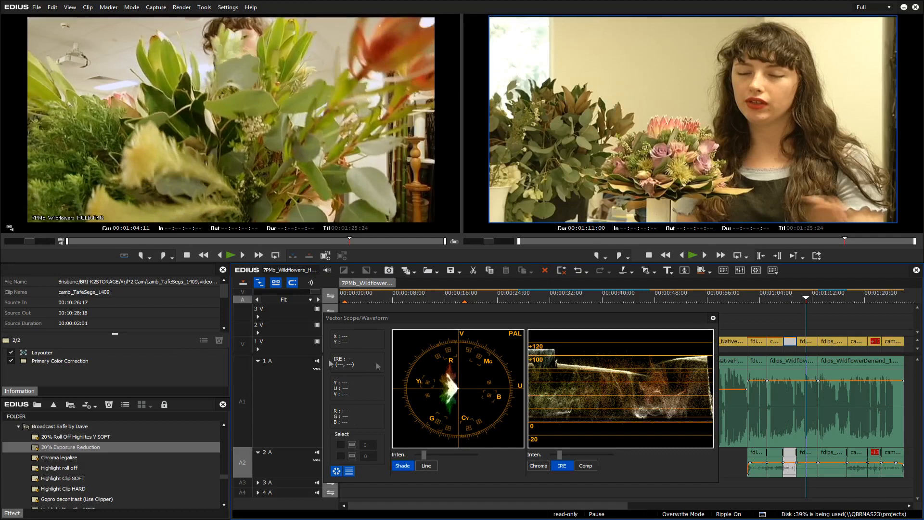
- Open the presenter clip's Primary Color Correction and select its temperature value for editing
click(60, 361)
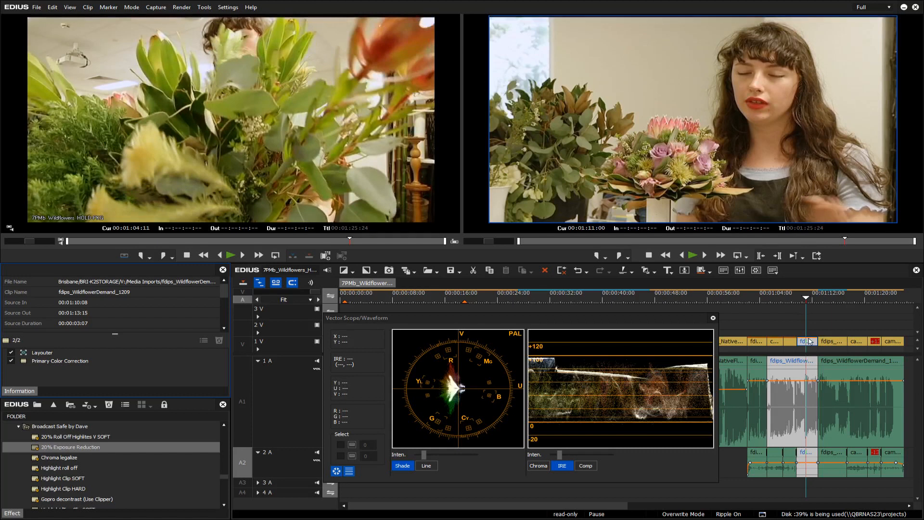
mouse_move(636, 347)
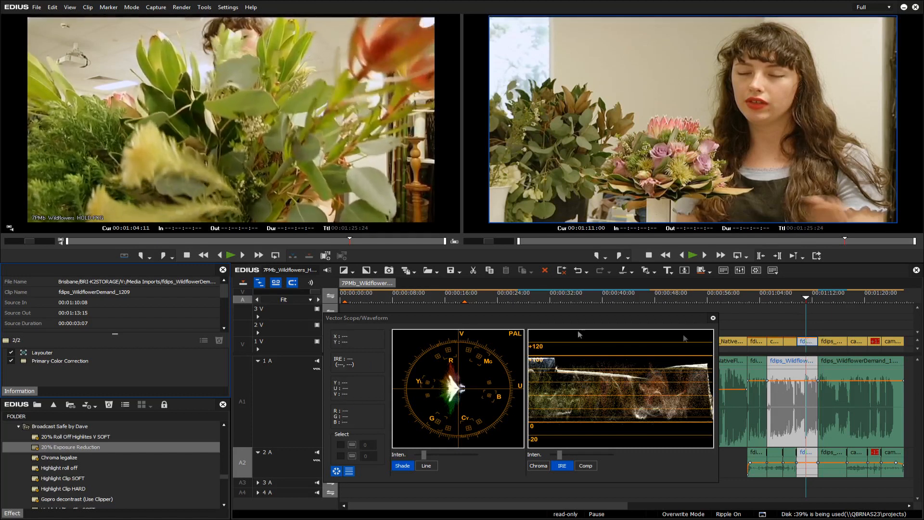
double_click(59, 360)
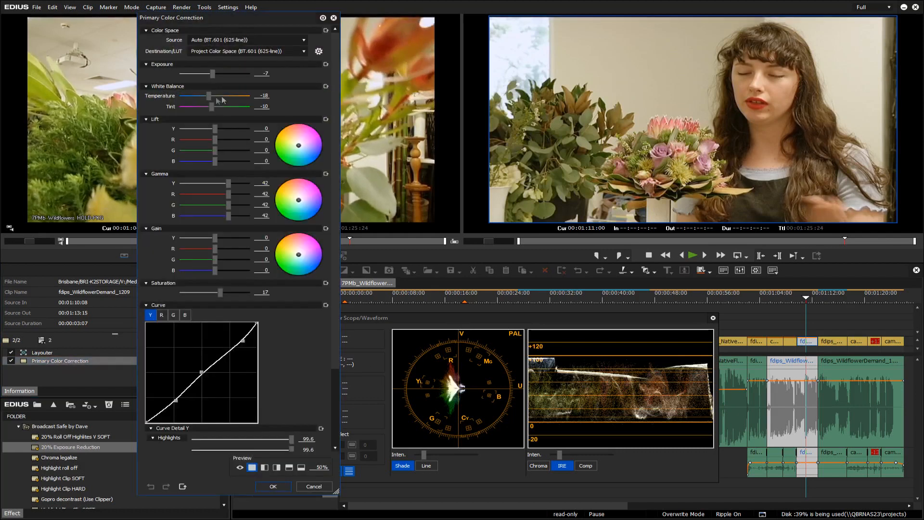
triple_click(262, 95)
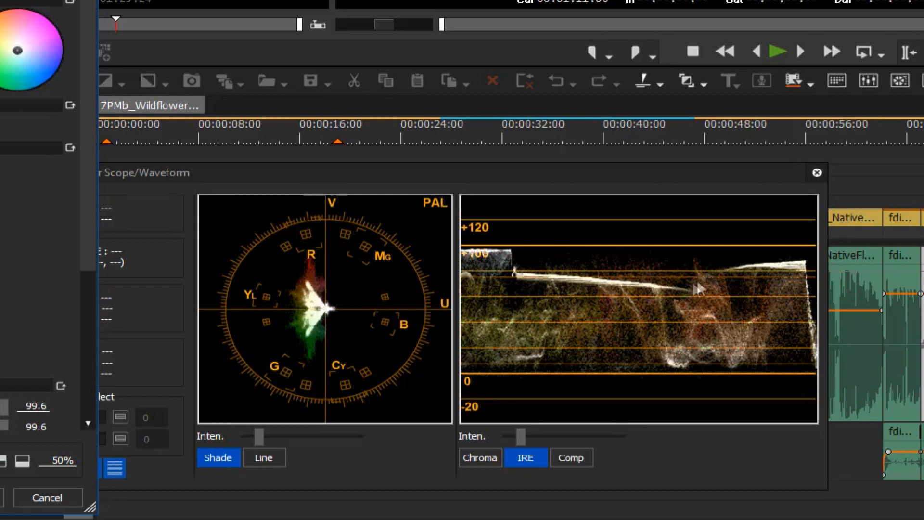
mouse_move(736, 303)
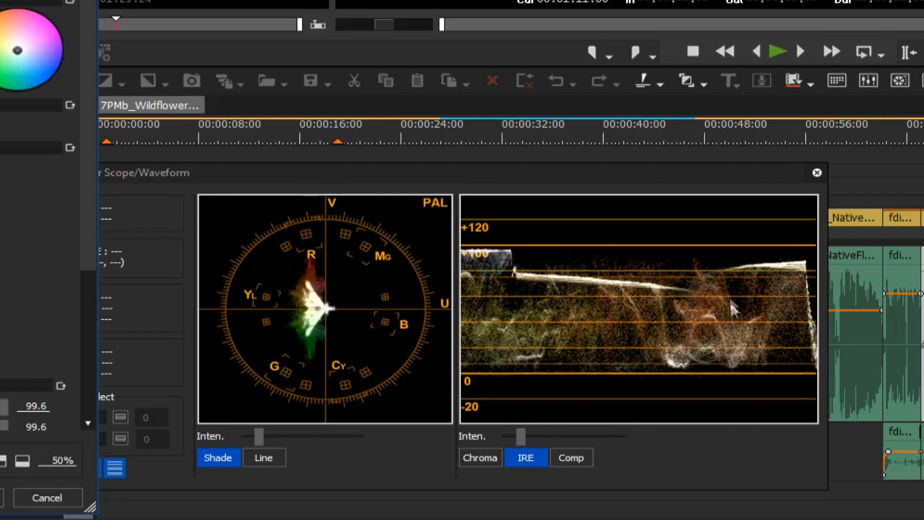
mouse_move(695, 319)
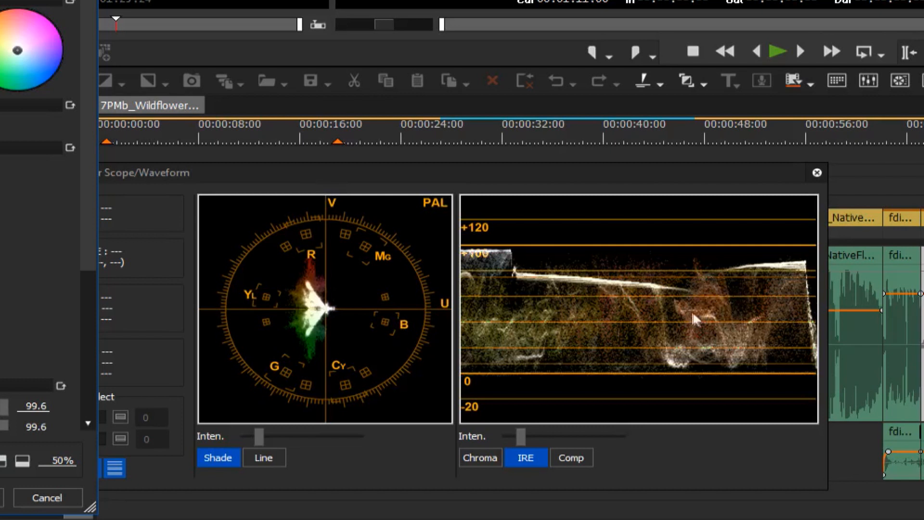
mouse_move(860, 295)
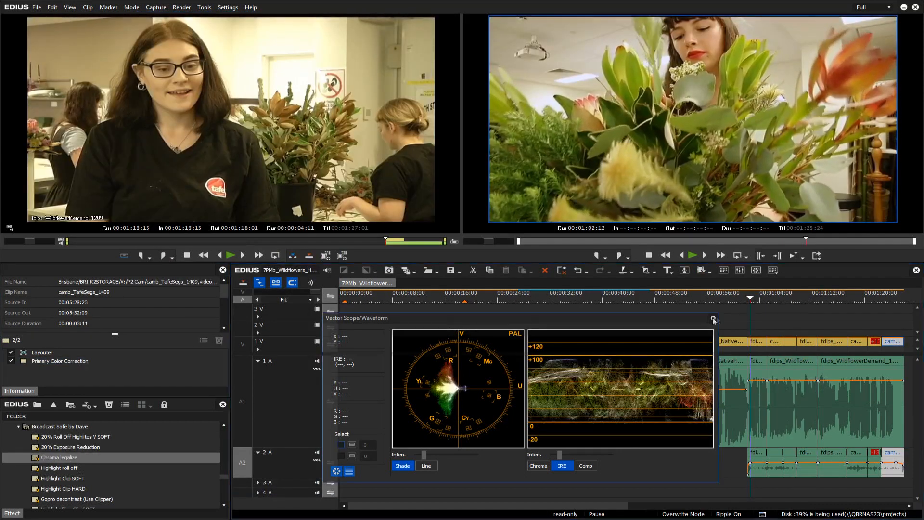
- Close the scopes, jump to the truck-loading shot and apply the 20% Exposure Reduction preset to it
click(713, 320)
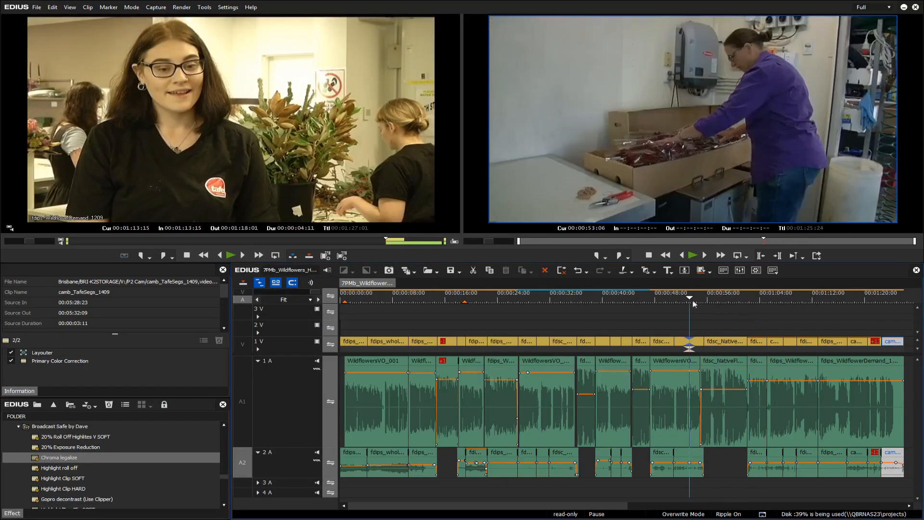
click(663, 297)
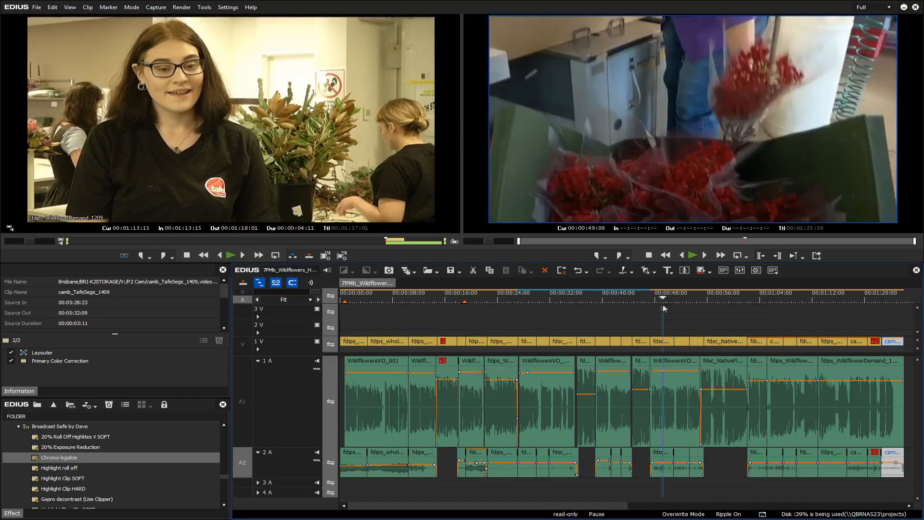
click(611, 298)
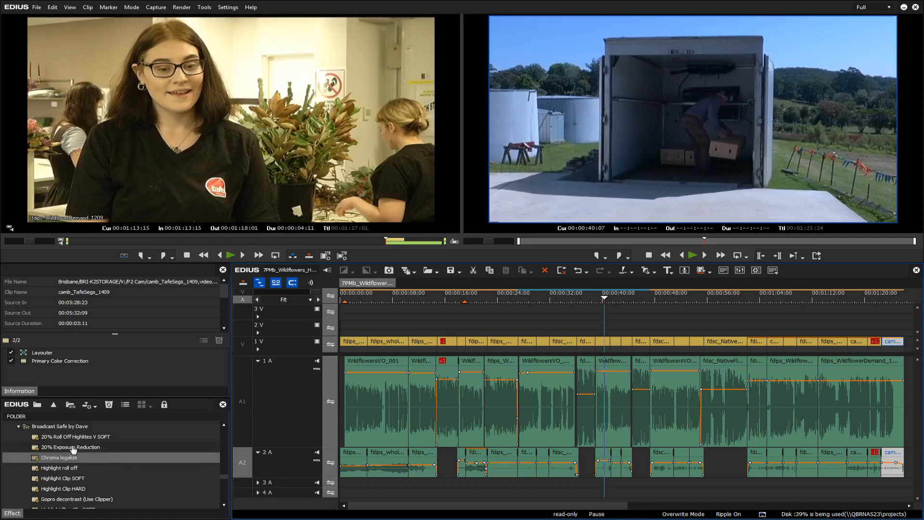
click(70, 446)
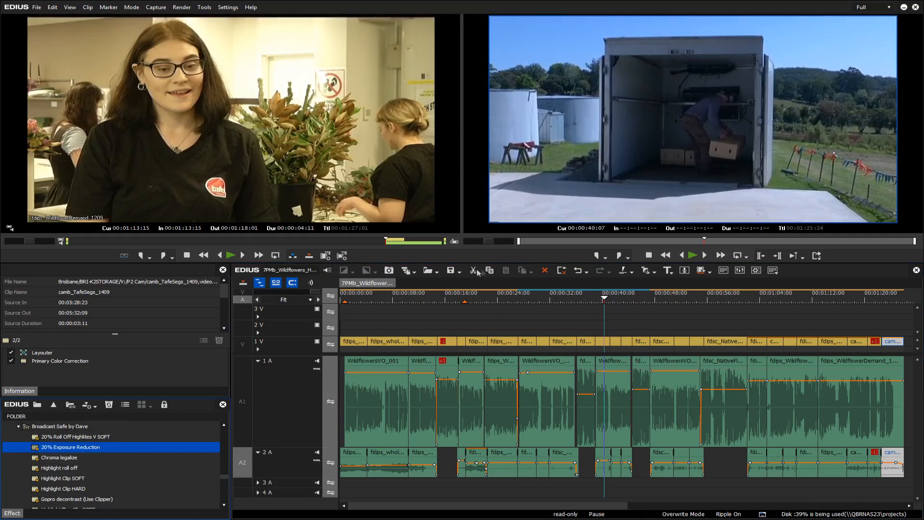
click(754, 270)
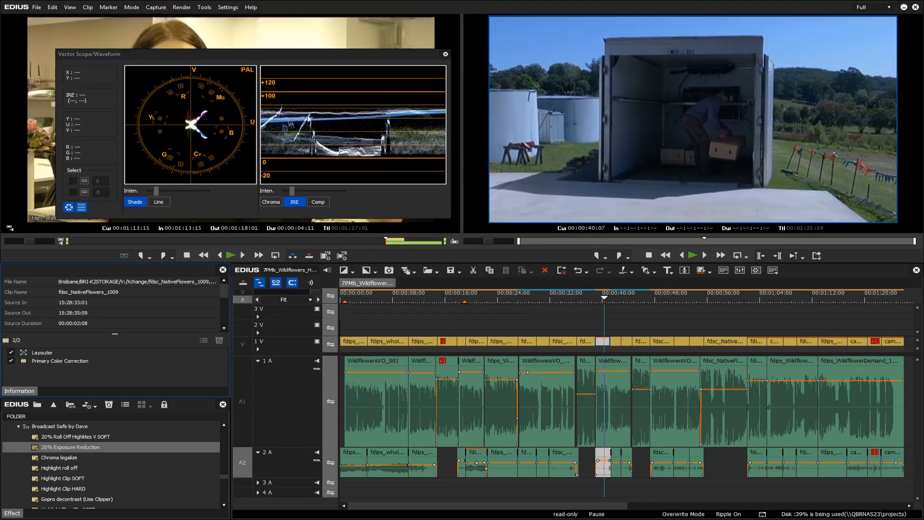
mouse_move(768, 206)
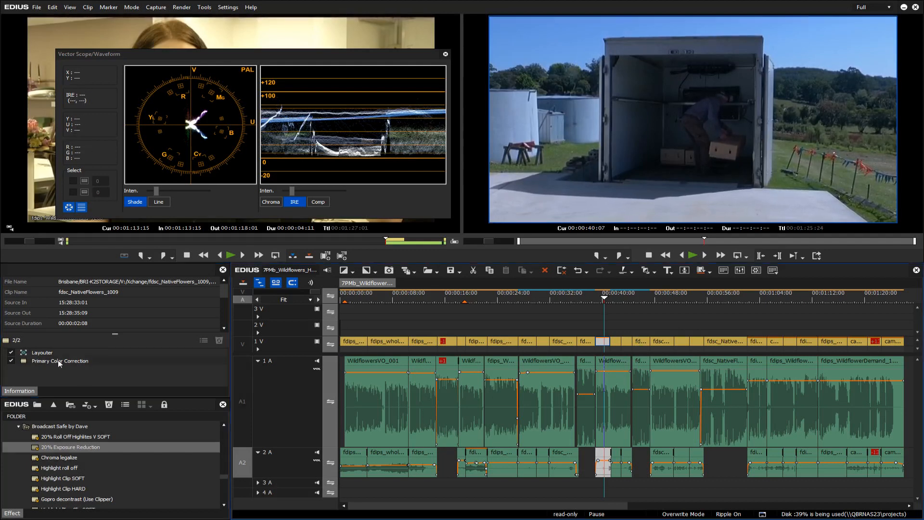
- In Primary Color Correction, cool the truck clip's White Balance Temperature, settling it at 28
double_click(60, 360)
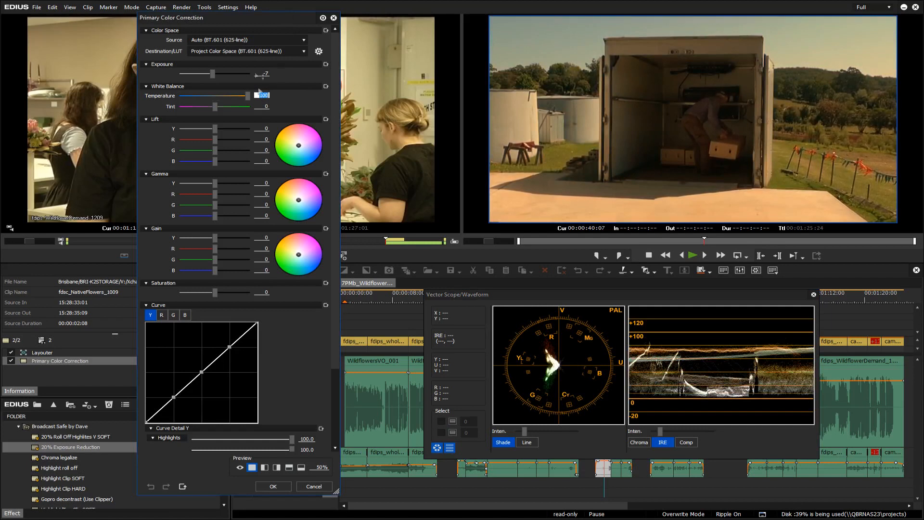
drag(214, 95, 222, 95)
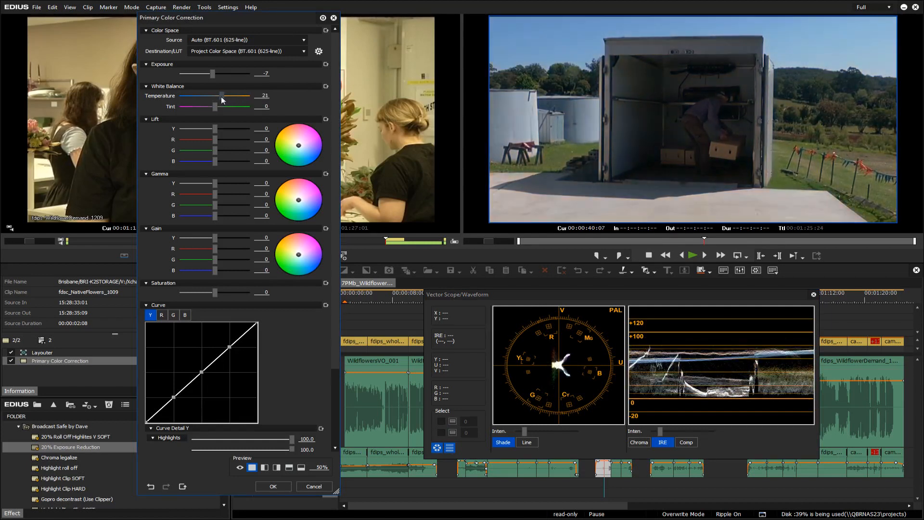
drag(223, 96, 241, 95)
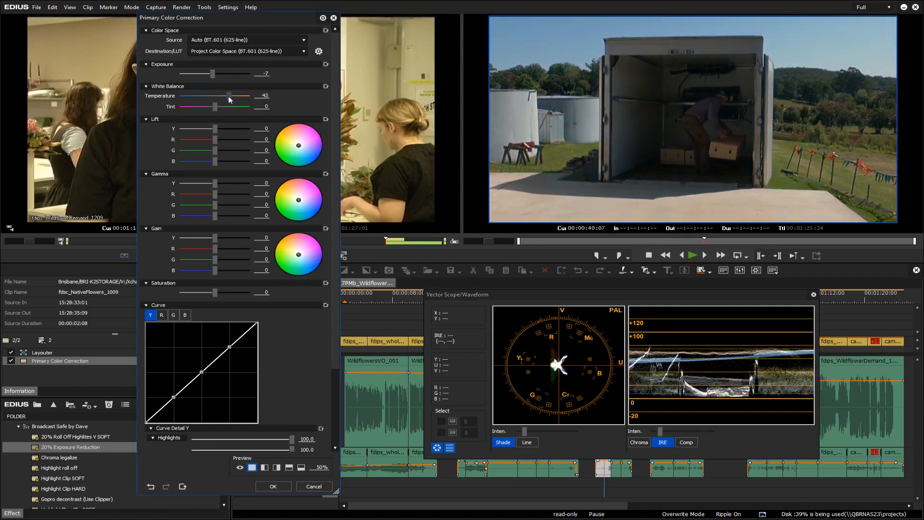
drag(225, 95, 229, 96)
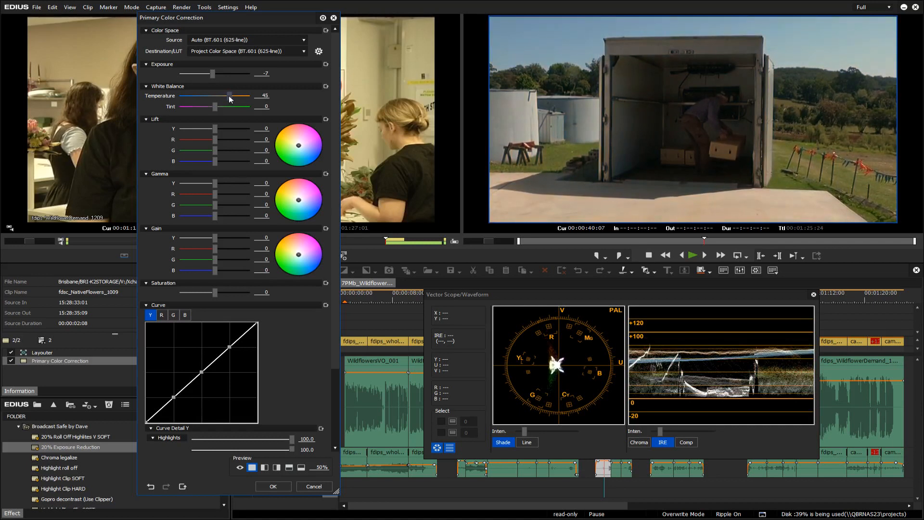
drag(230, 95, 225, 96)
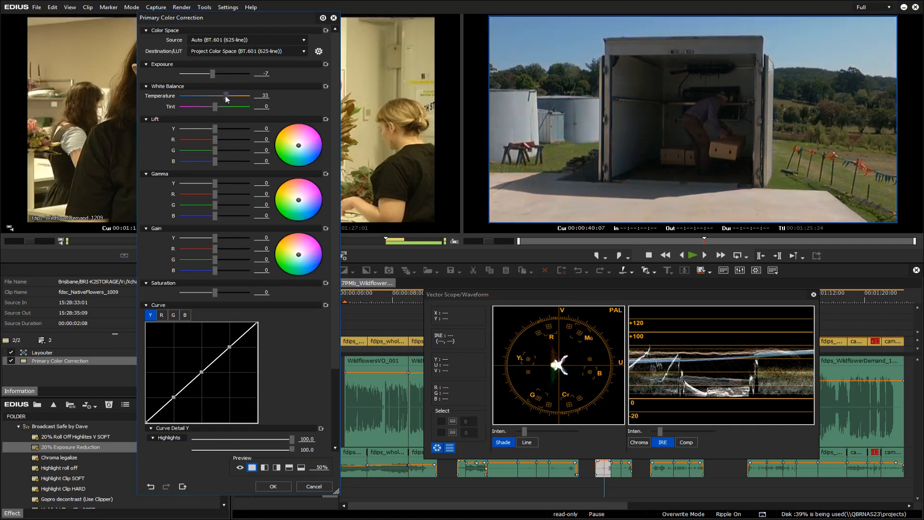
drag(226, 95, 224, 96)
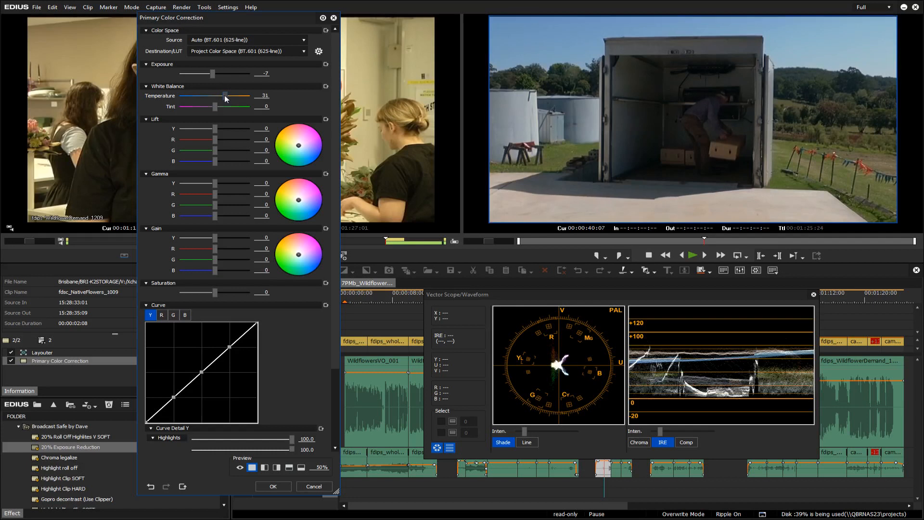
drag(226, 95, 223, 95)
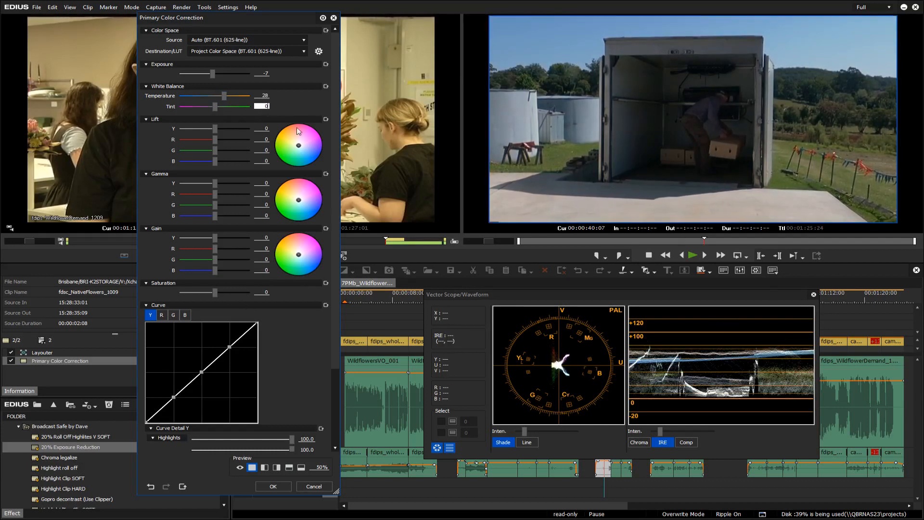
- Raise the truck clip's Gamma Y to 61 and check the bright concrete on the scopes
drag(214, 183, 234, 183)
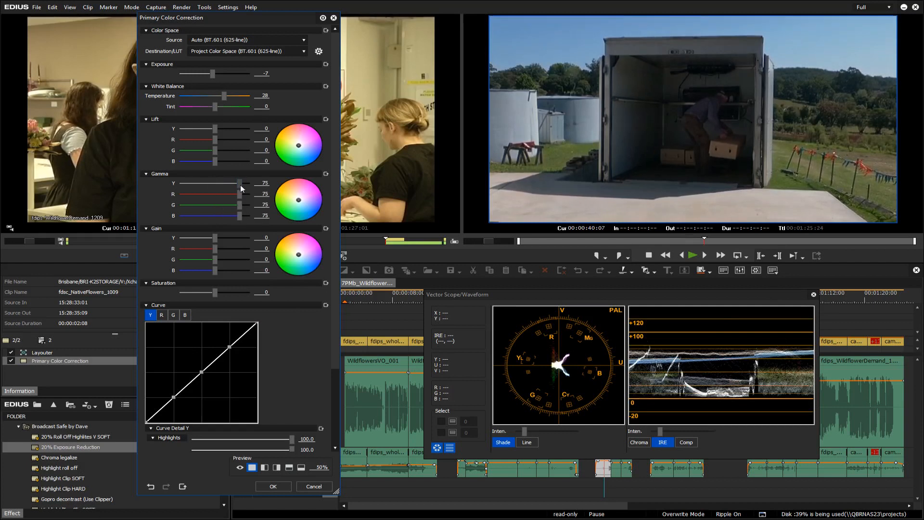
drag(236, 183, 233, 183)
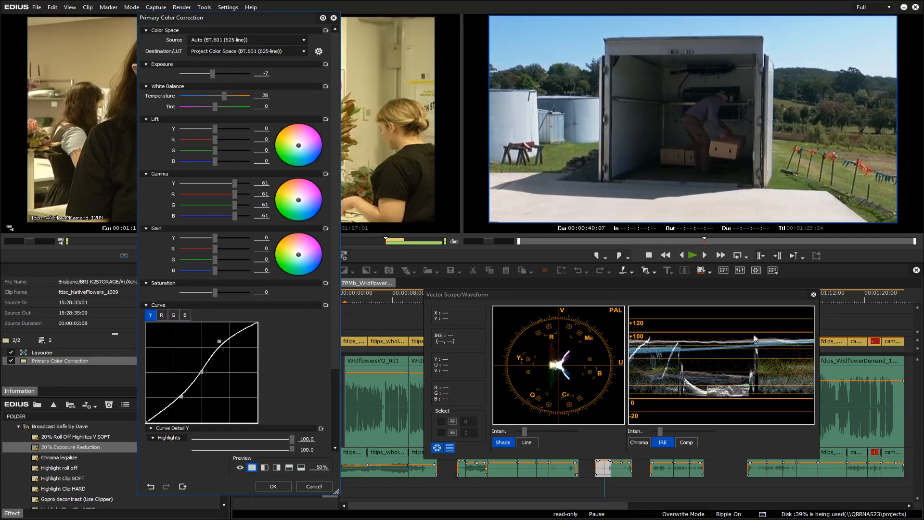
mouse_move(743, 198)
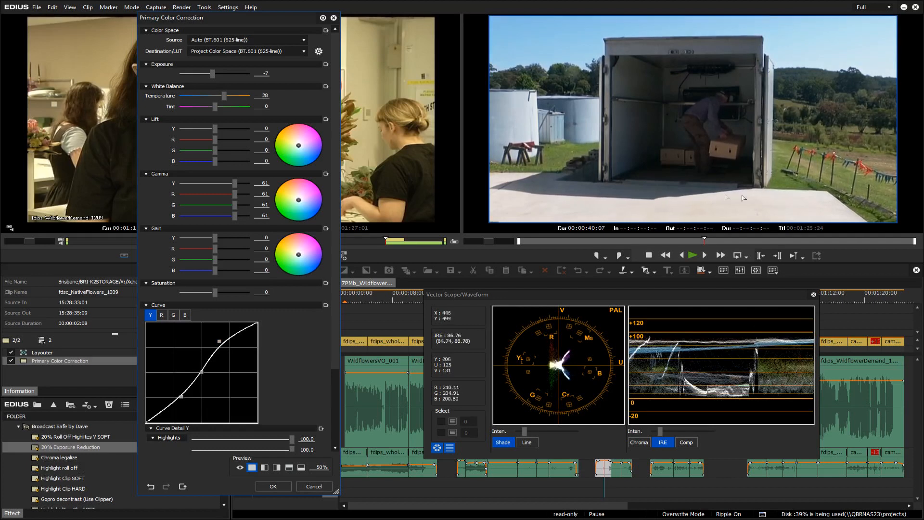
click(221, 341)
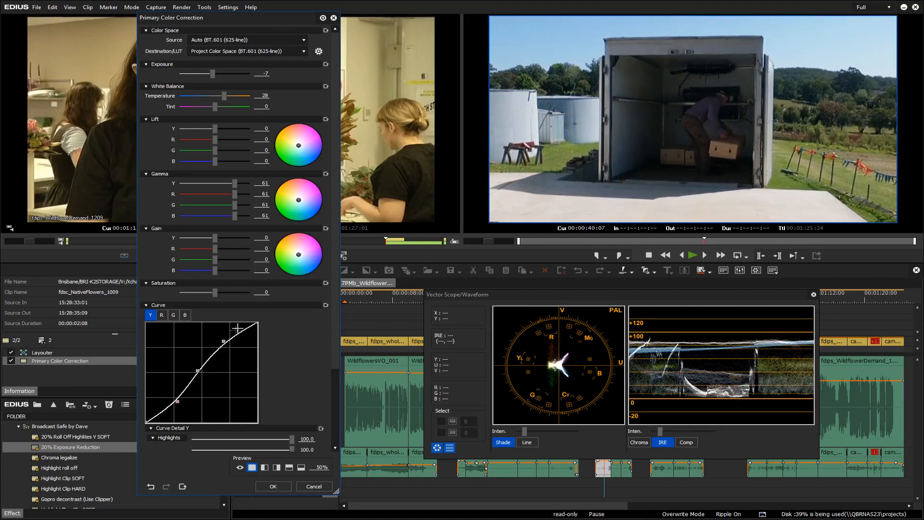
mouse_move(589, 202)
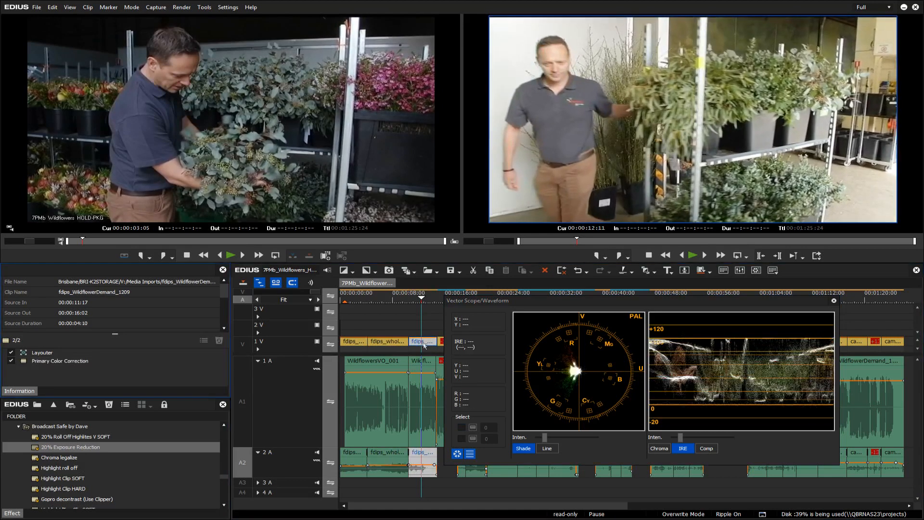
- In the WildflowerDemand clip's Primary Color Correction, ease Gamma Y down to about 8
double_click(59, 360)
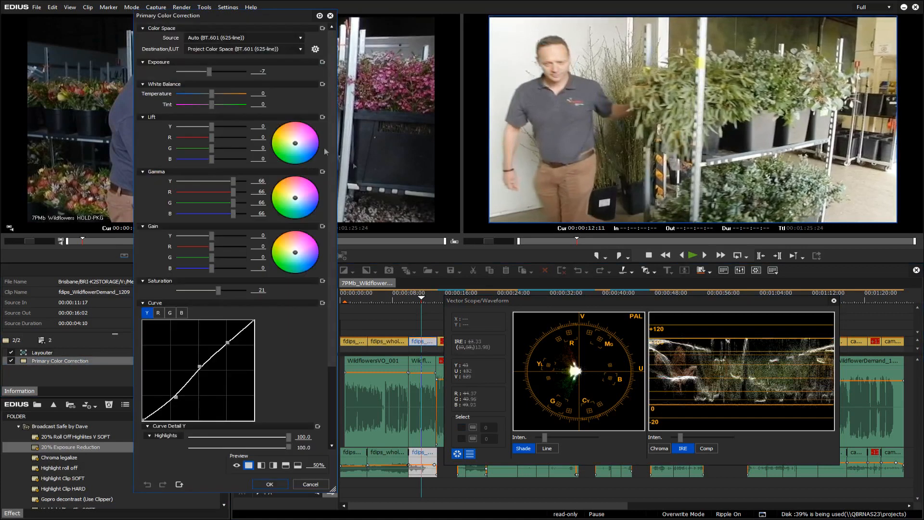
drag(233, 181, 212, 181)
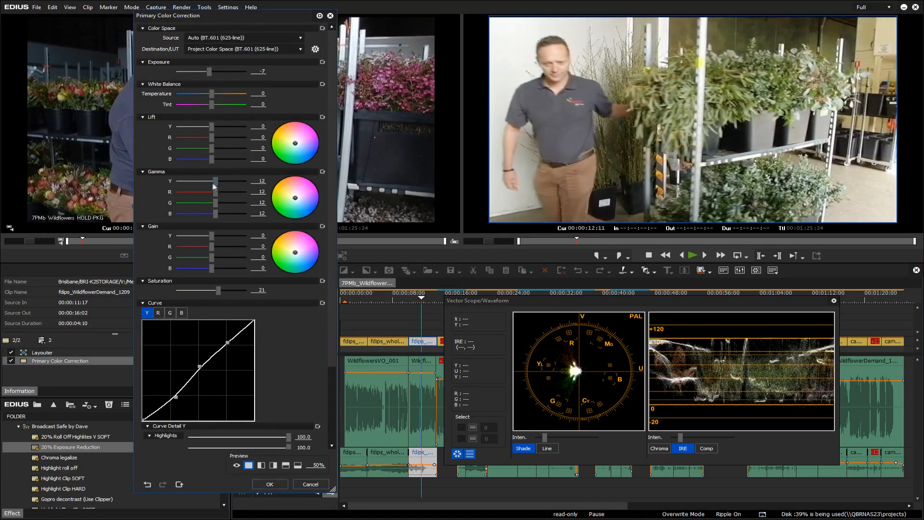
drag(214, 181, 199, 181)
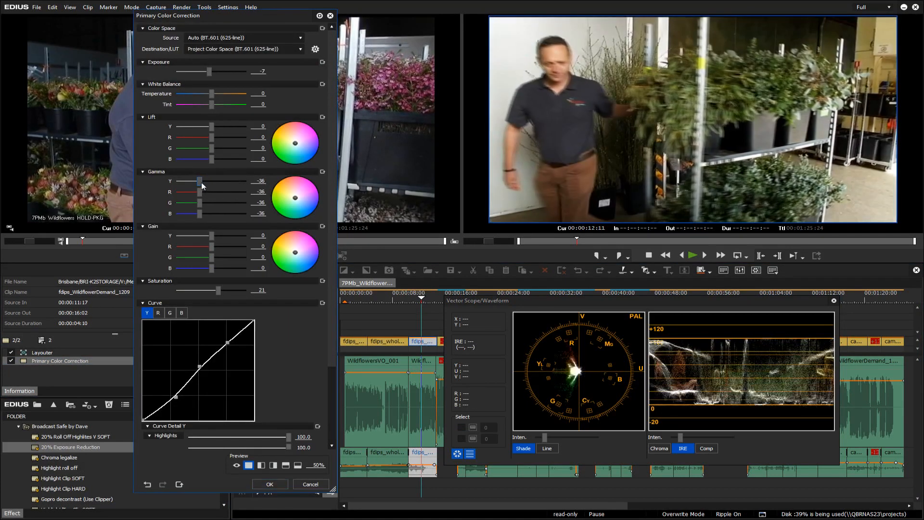
drag(198, 181, 222, 181)
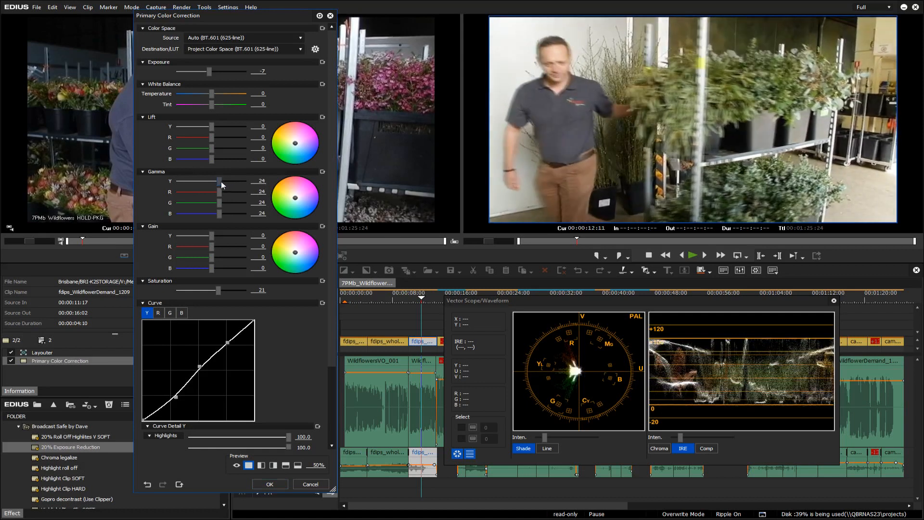
drag(221, 181, 217, 181)
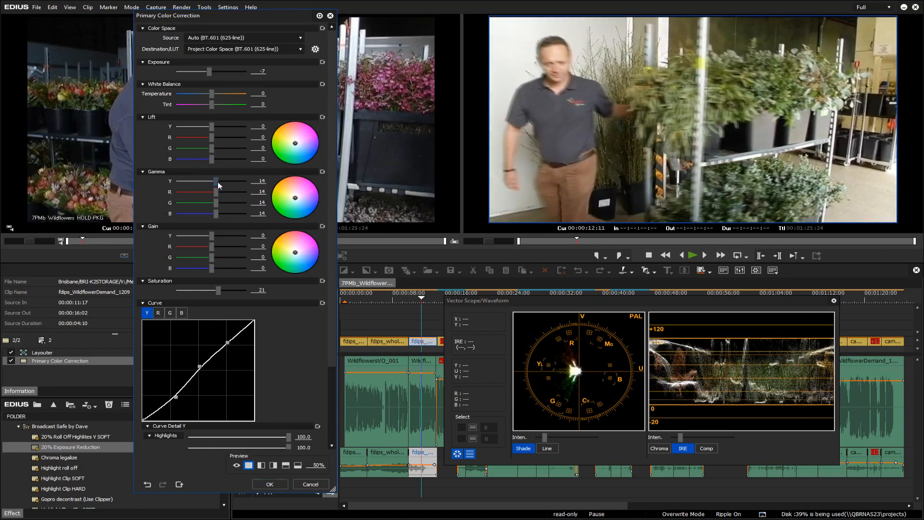
drag(216, 180, 214, 180)
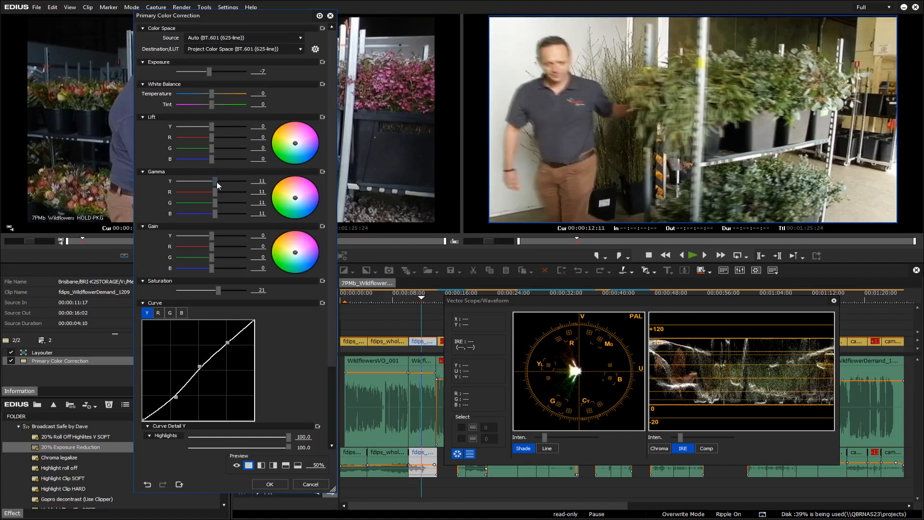
drag(219, 181, 214, 181)
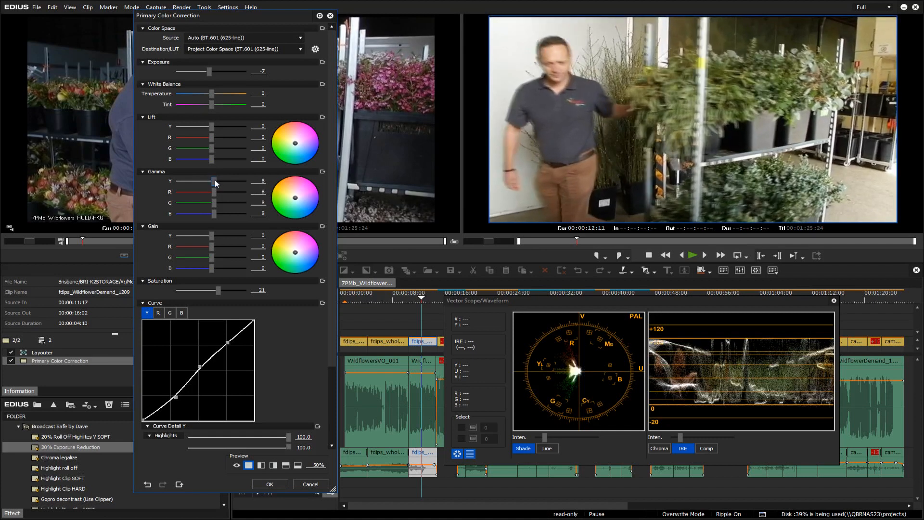
drag(212, 181, 214, 181)
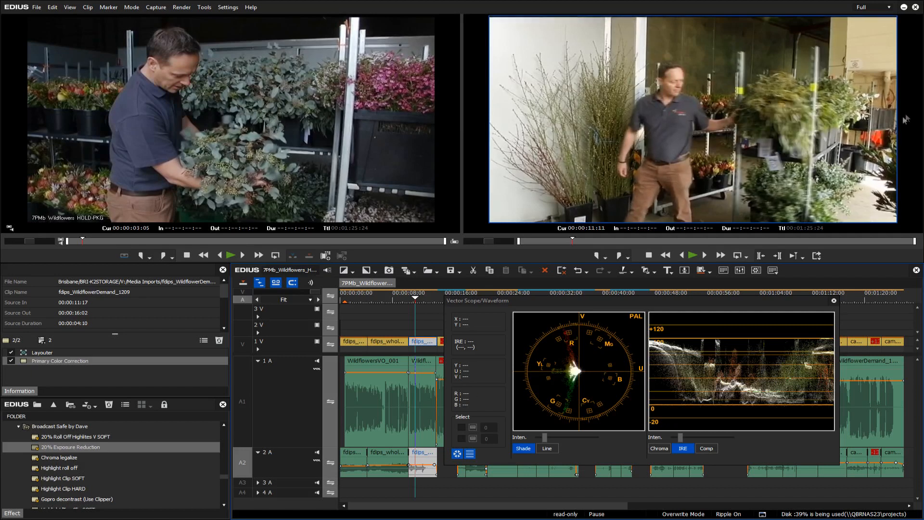
mouse_move(892, 137)
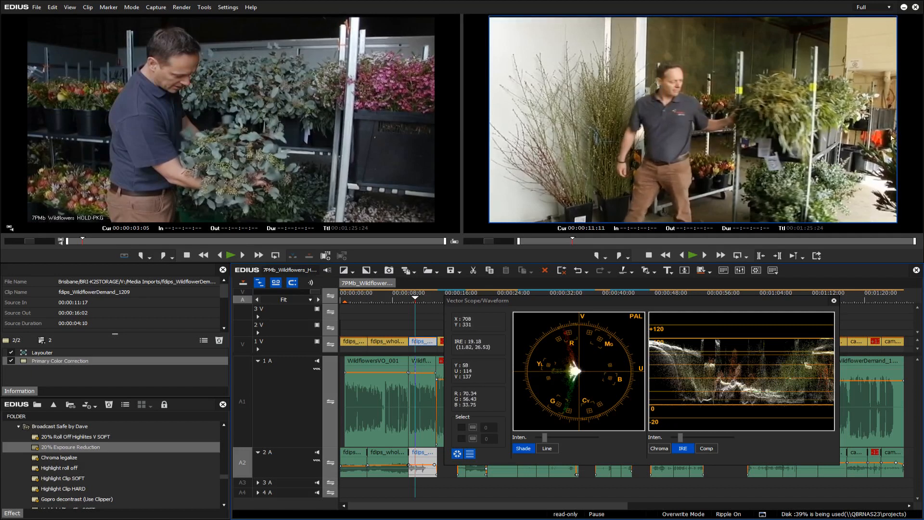
mouse_move(563, 328)
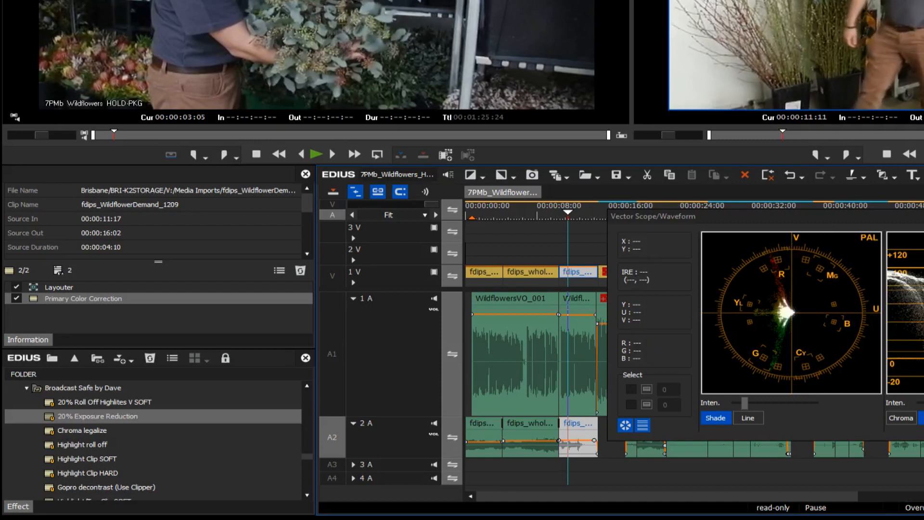
mouse_move(327, 309)
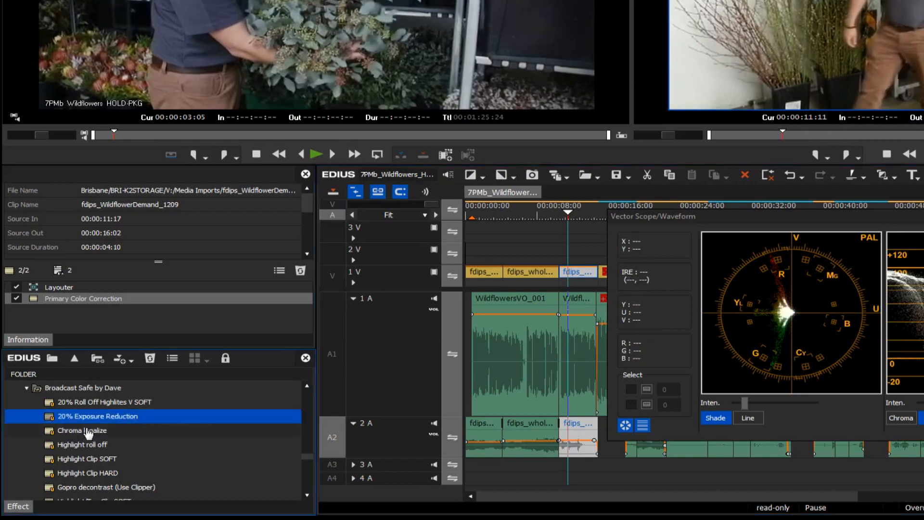
- Apply the Chroma legalize preset to the plant-warehouse clip and reopen its Primary Color Correction settings
click(81, 431)
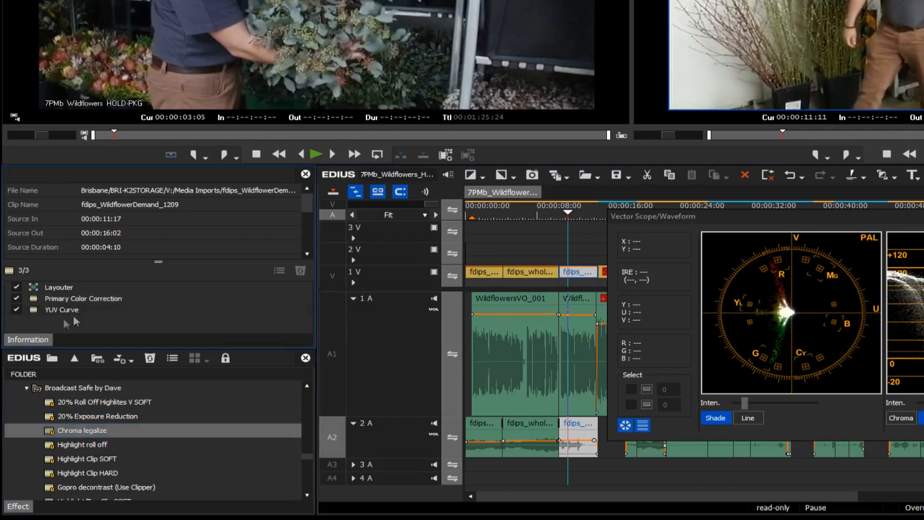
mouse_move(61, 313)
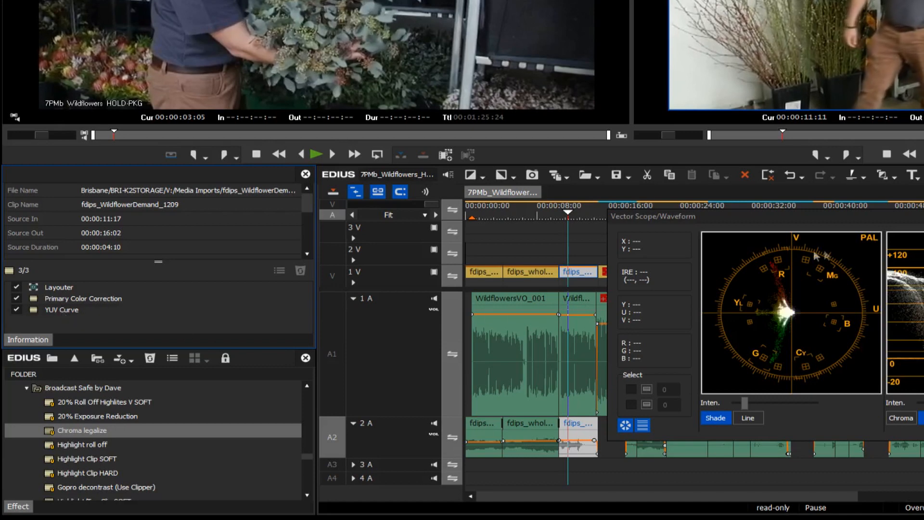
mouse_move(781, 266)
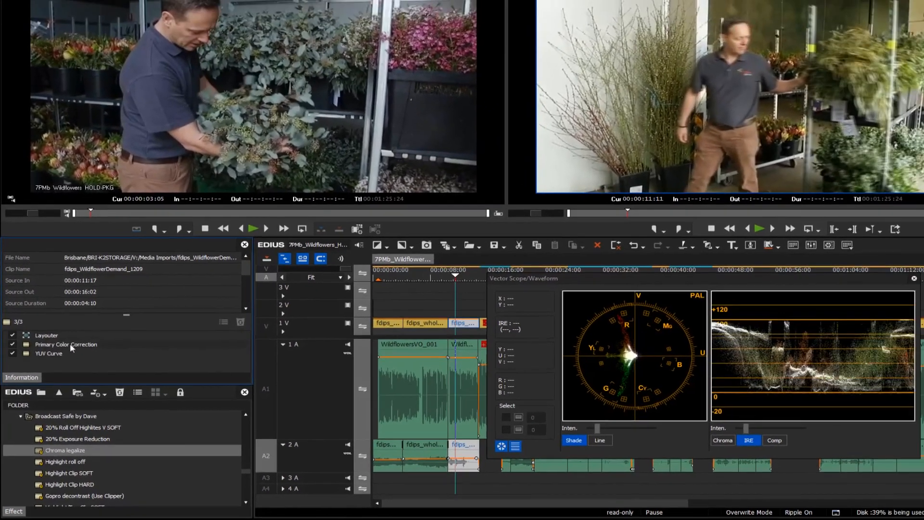
double_click(66, 344)
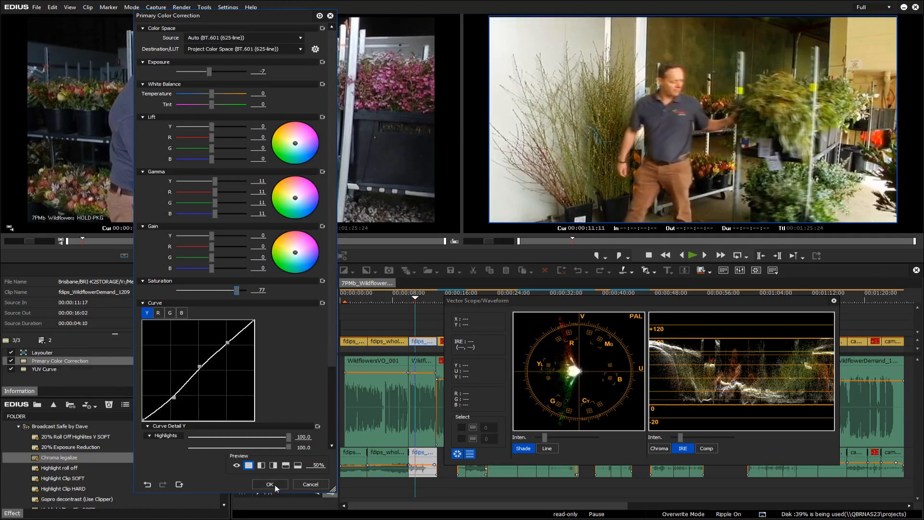
- Accept the warehouse clip's colour correction and add a second YUV Curve filter to it
click(269, 484)
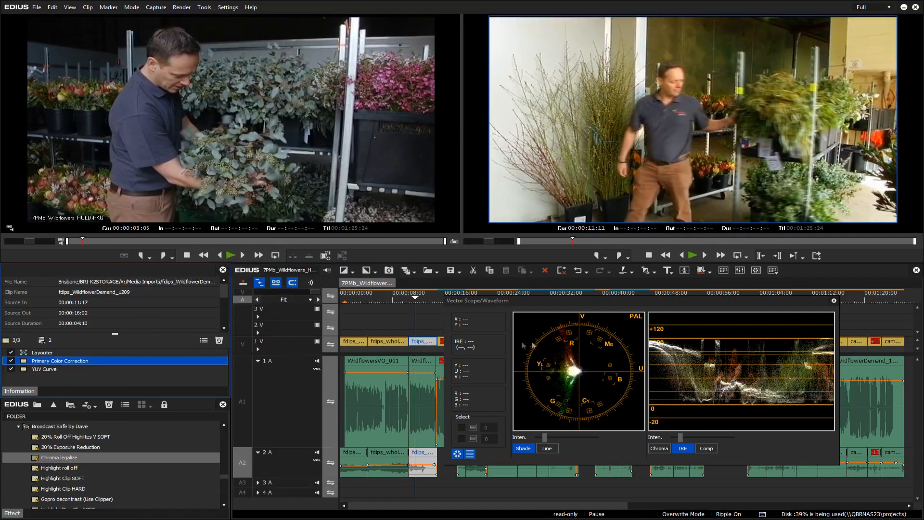
mouse_move(106, 384)
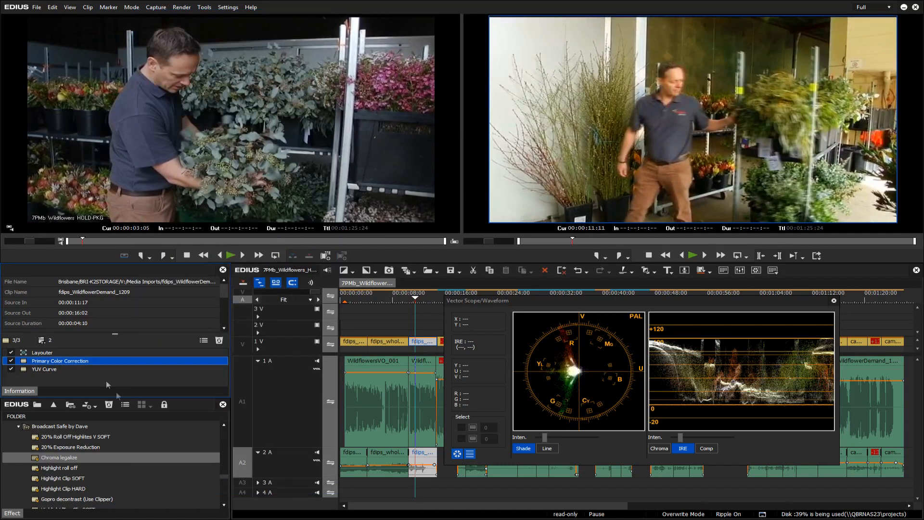
click(59, 457)
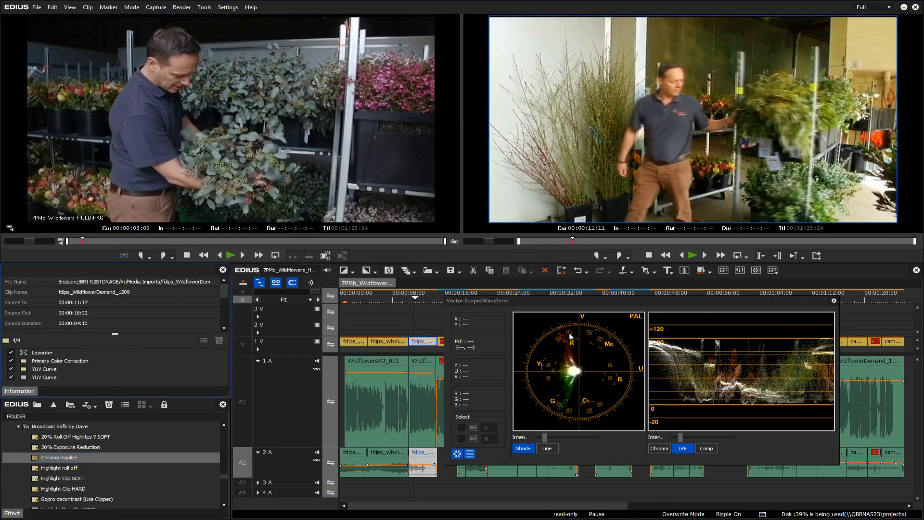
mouse_move(582, 352)
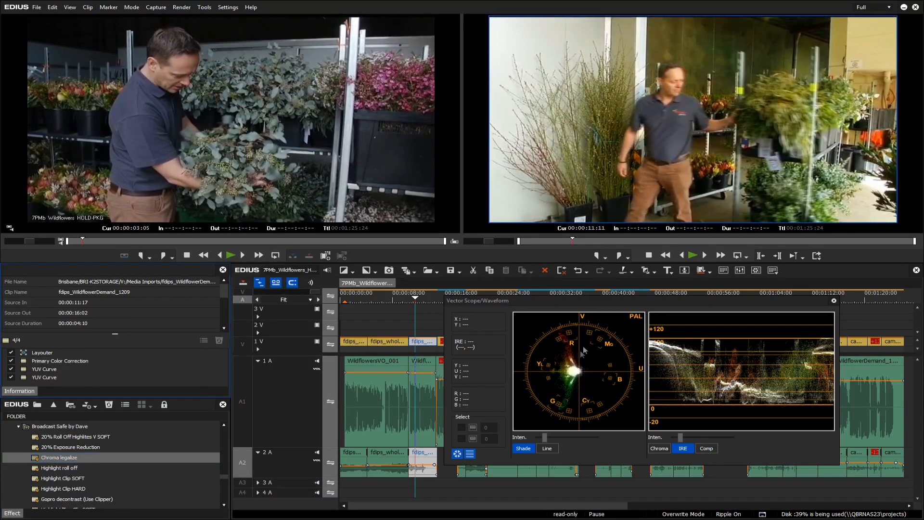
double_click(60, 360)
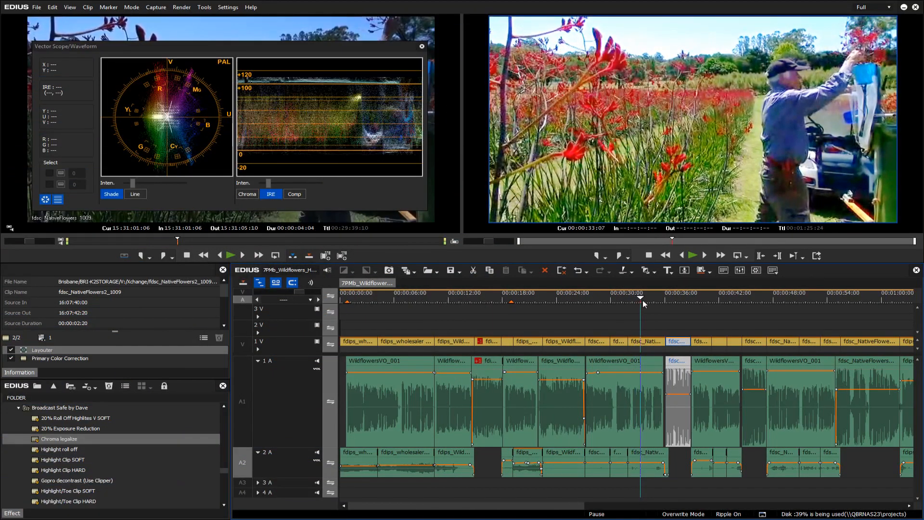
mouse_move(629, 306)
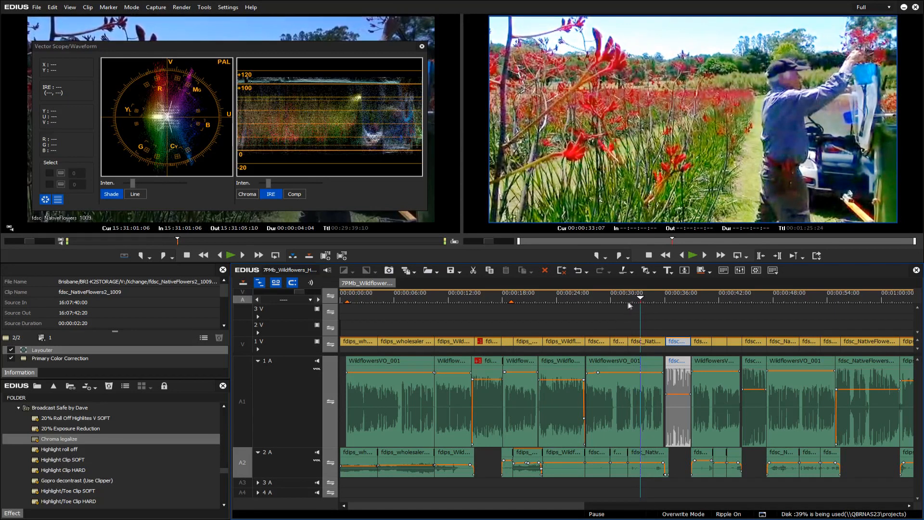
mouse_move(623, 301)
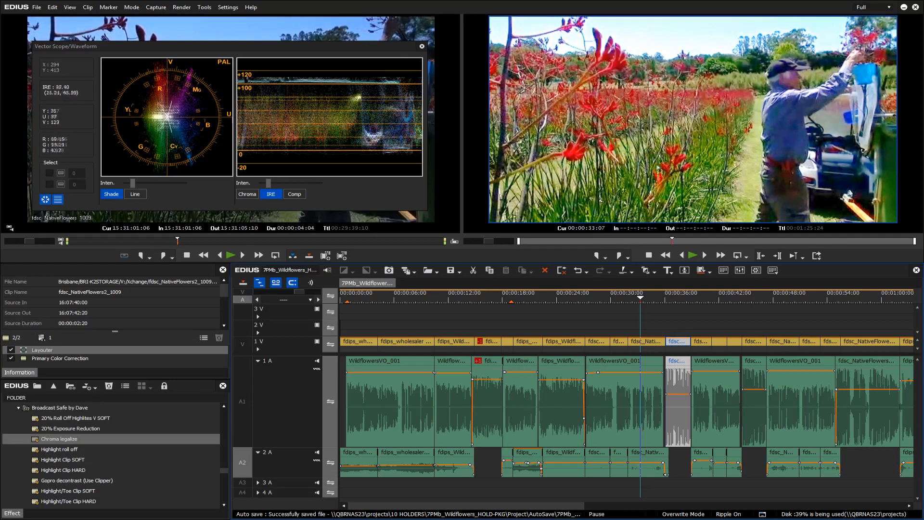
mouse_move(658, 166)
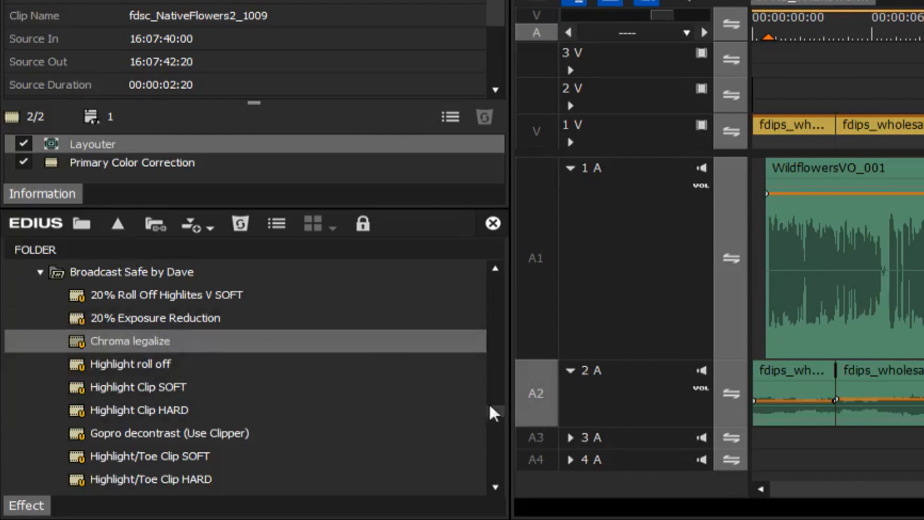
mouse_move(498, 414)
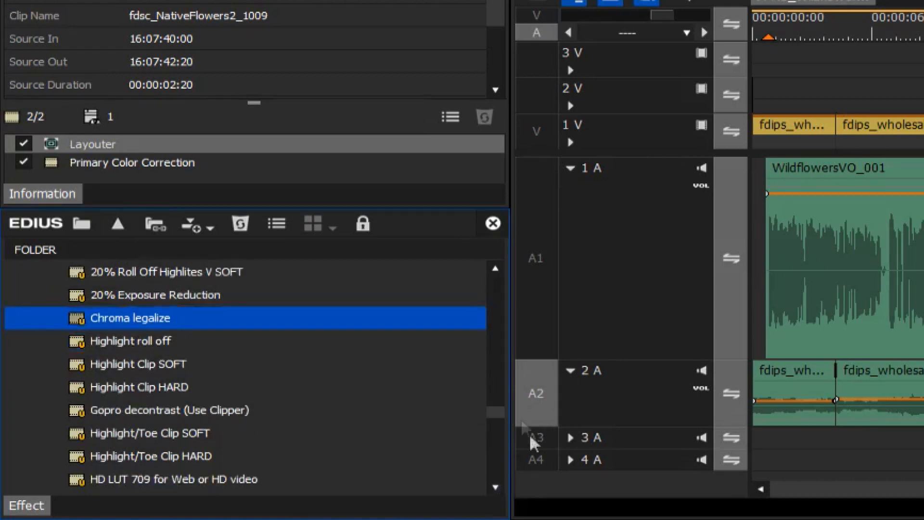
mouse_move(150, 434)
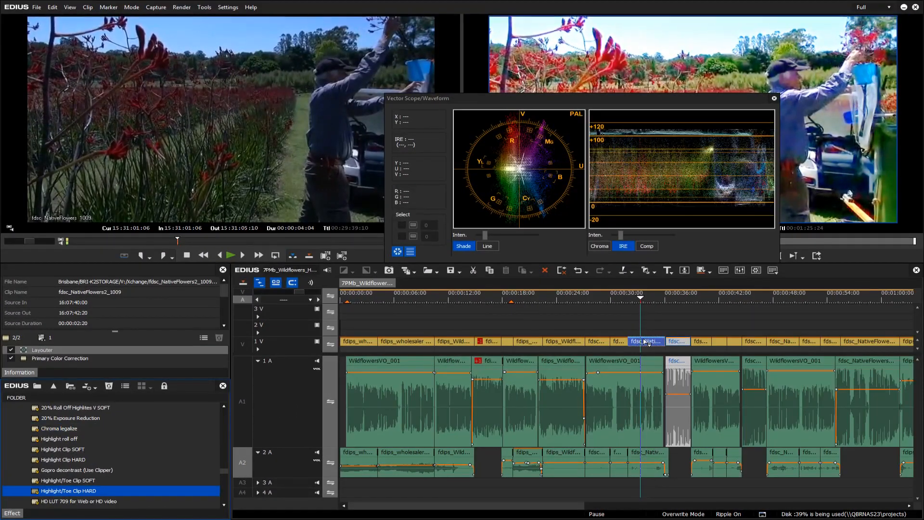
- Select the flower-field clip to receive the Highlight/Toe Clip SOFT preset
click(645, 340)
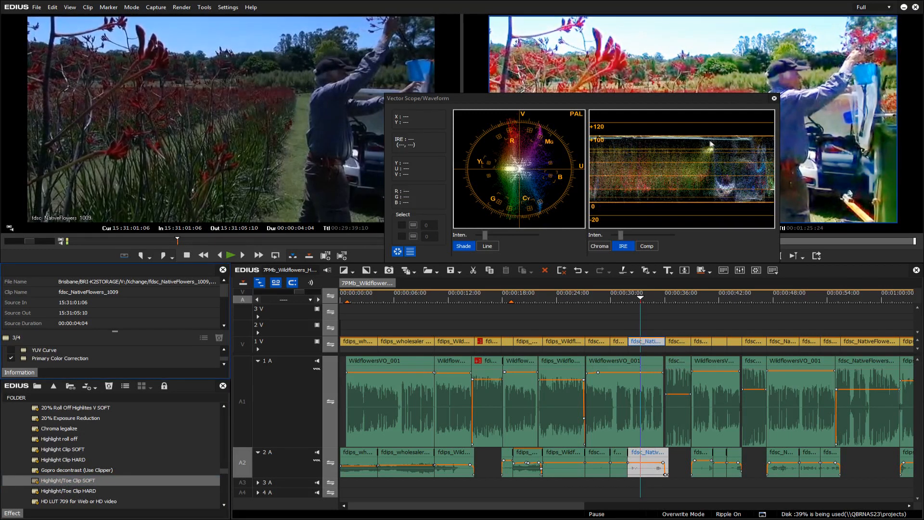
mouse_move(706, 140)
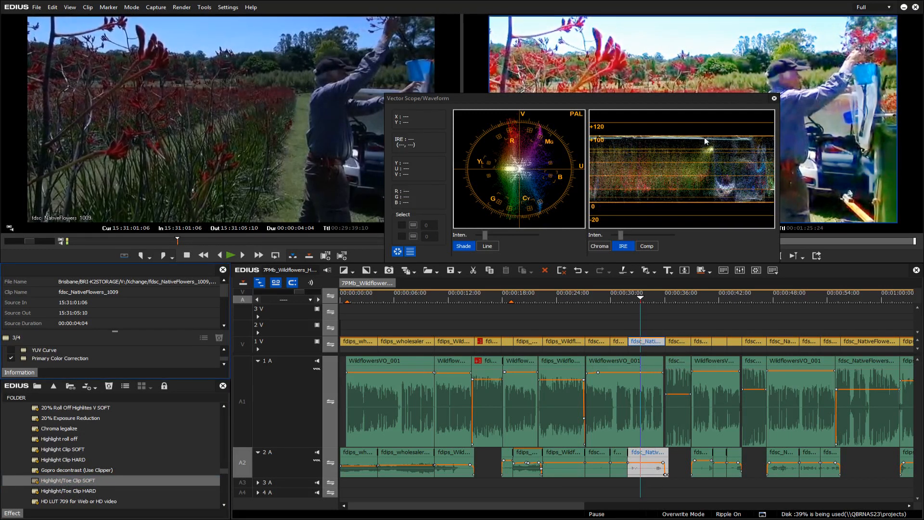
mouse_move(663, 207)
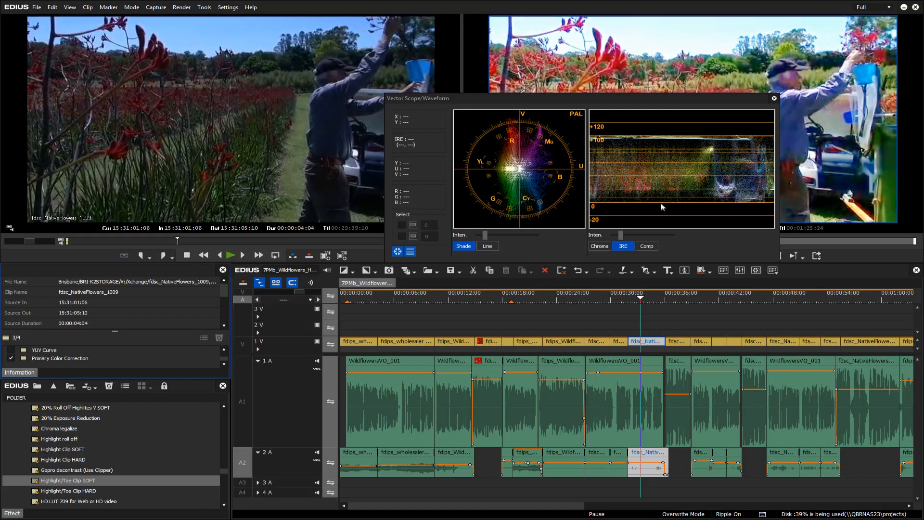
mouse_move(627, 269)
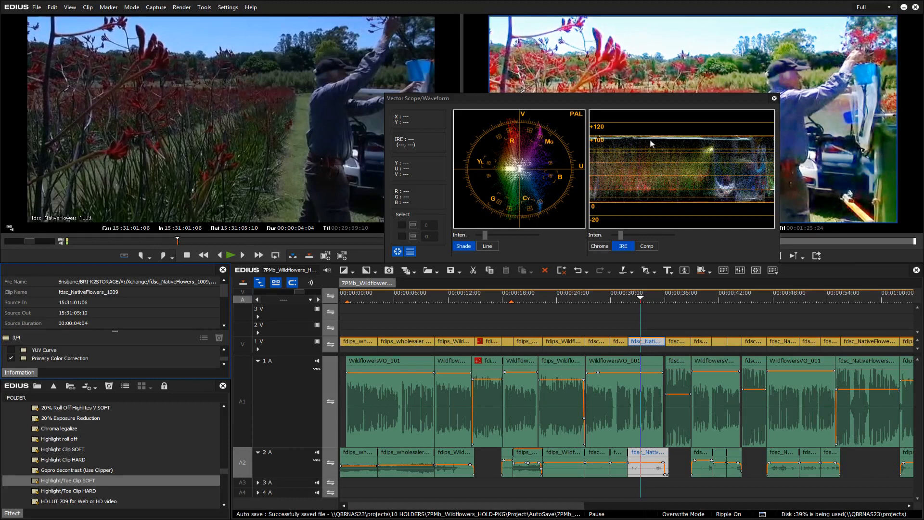
mouse_move(674, 180)
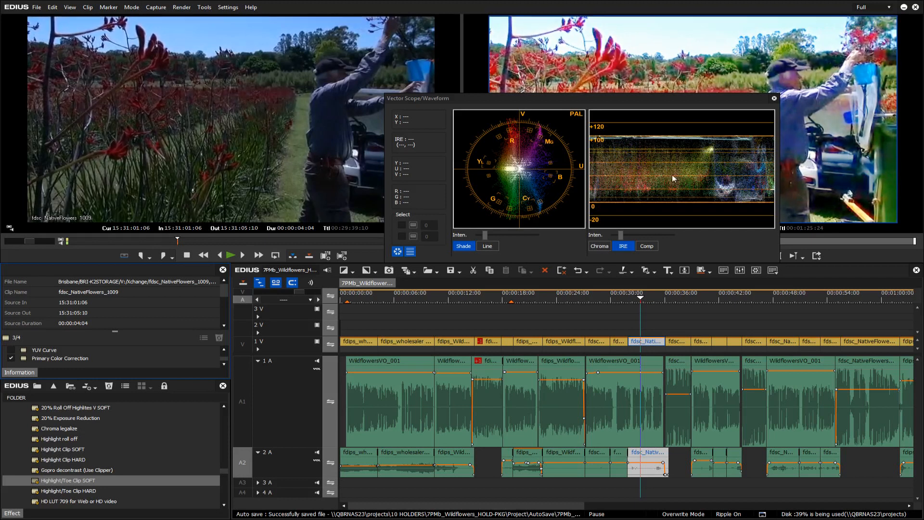
mouse_move(463, 187)
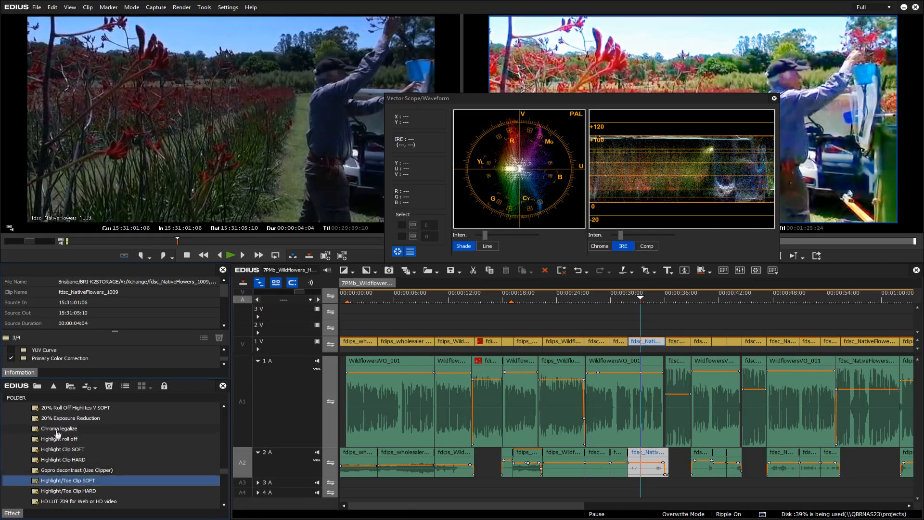
- Apply the Chroma legalize preset to the flower-field clip for broadcast-safe reds
click(59, 428)
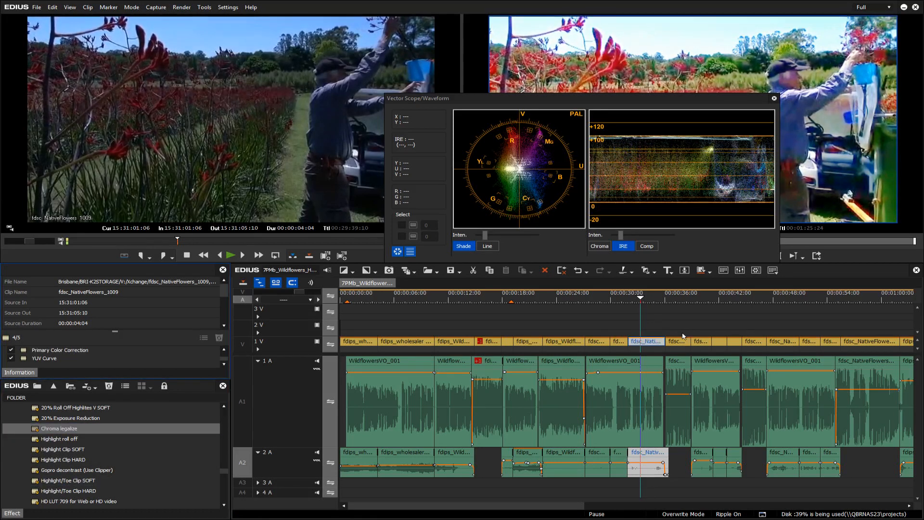
mouse_move(638, 319)
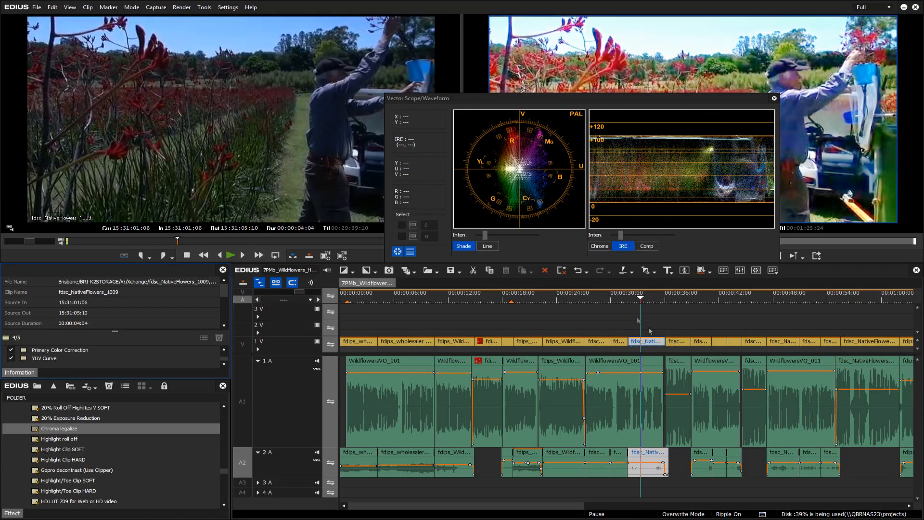
mouse_move(399, 387)
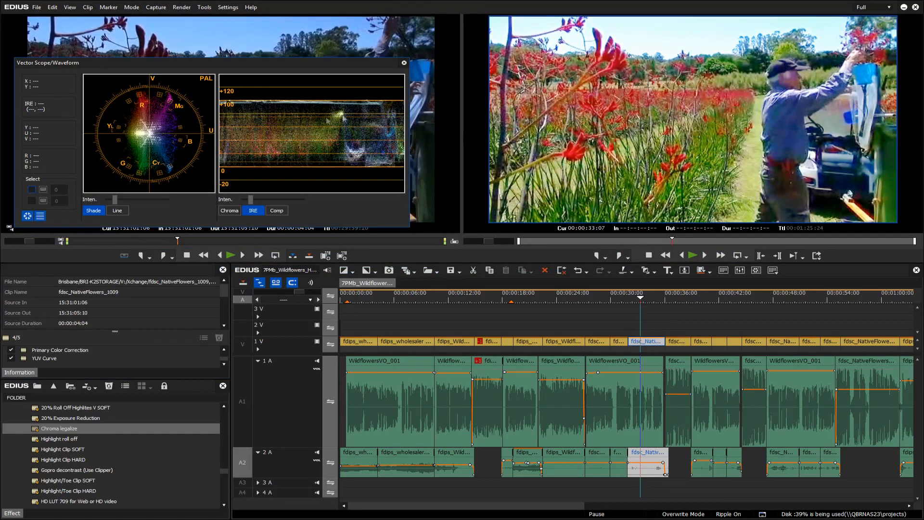
mouse_move(264, 145)
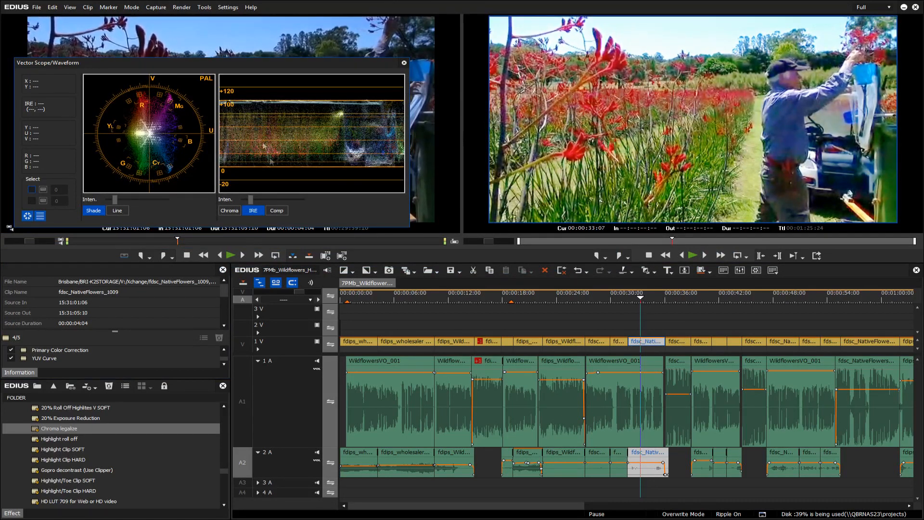
mouse_move(360, 177)
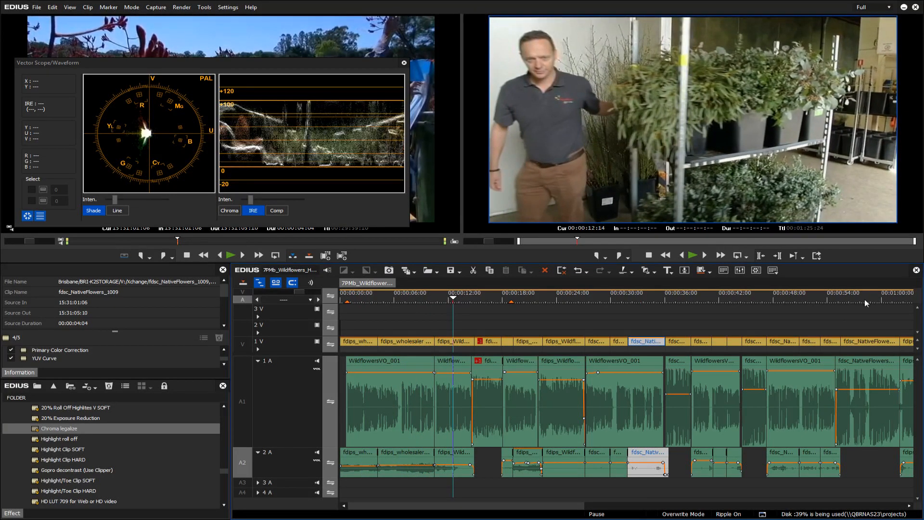
- Jump between the interview, packing, boxed-flowers and truck-loading shots on the scopes, then browse further presets
click(878, 299)
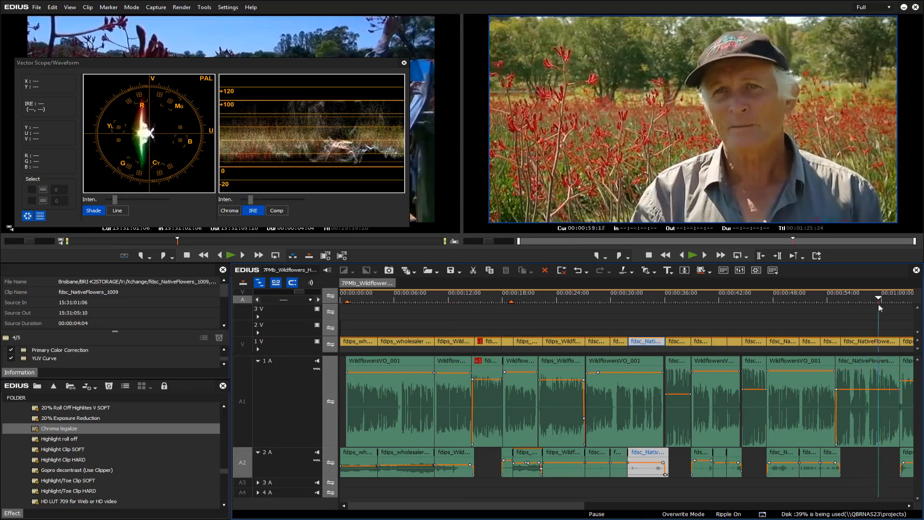
click(819, 298)
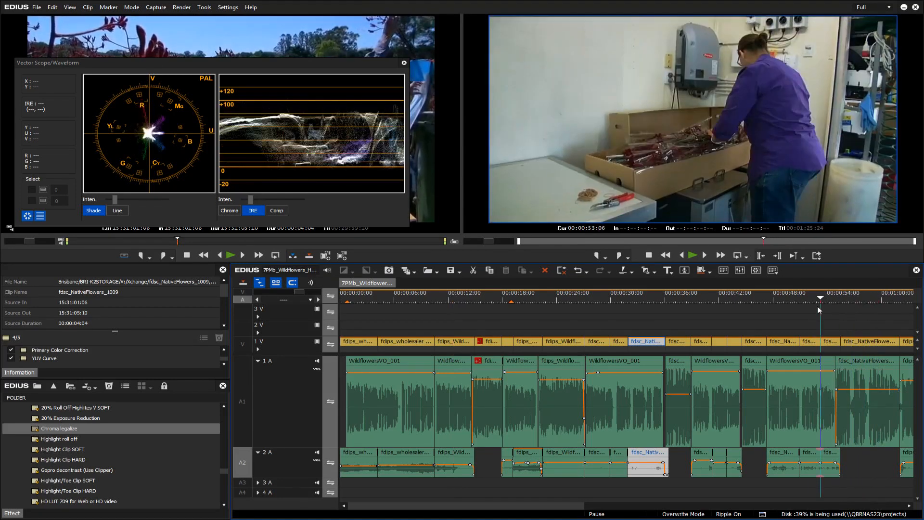
click(750, 293)
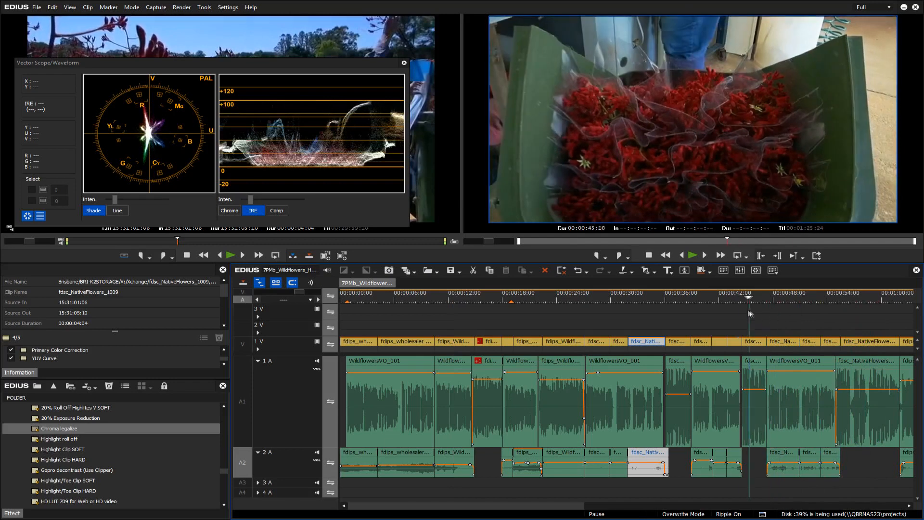
click(650, 292)
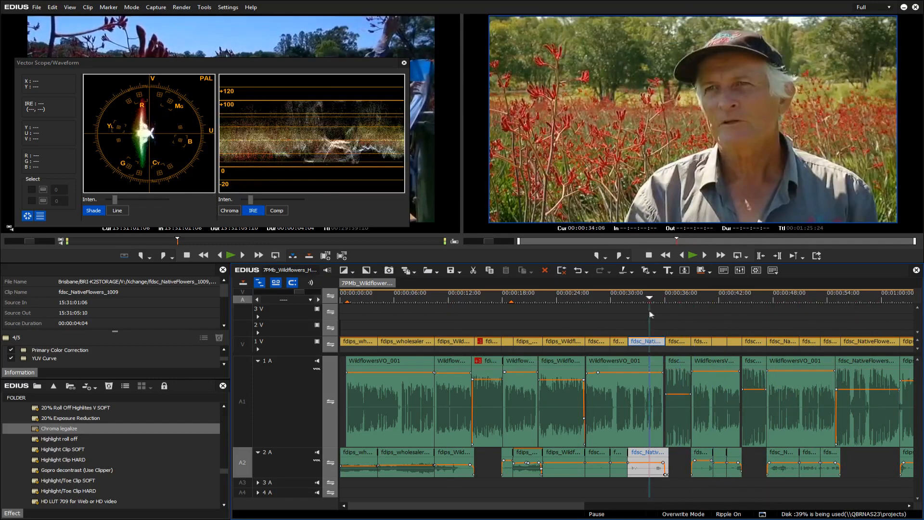
click(704, 312)
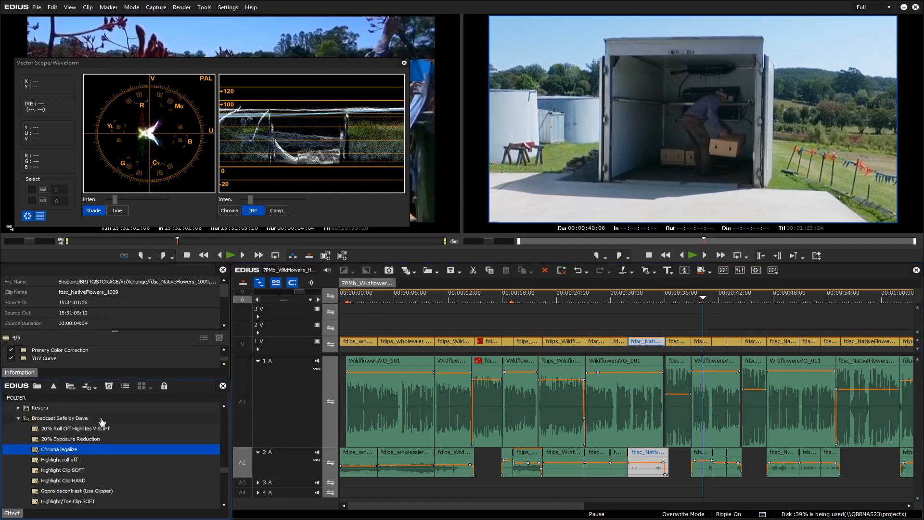
scroll(down, 3)
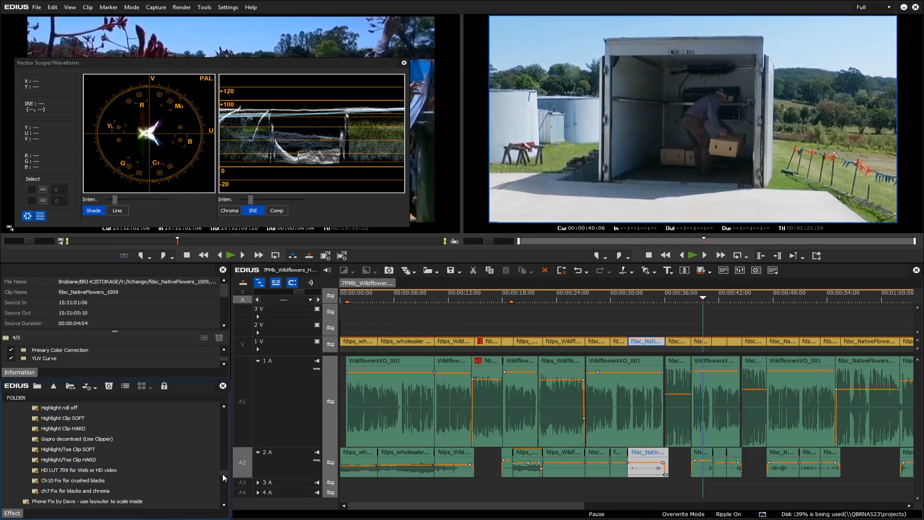